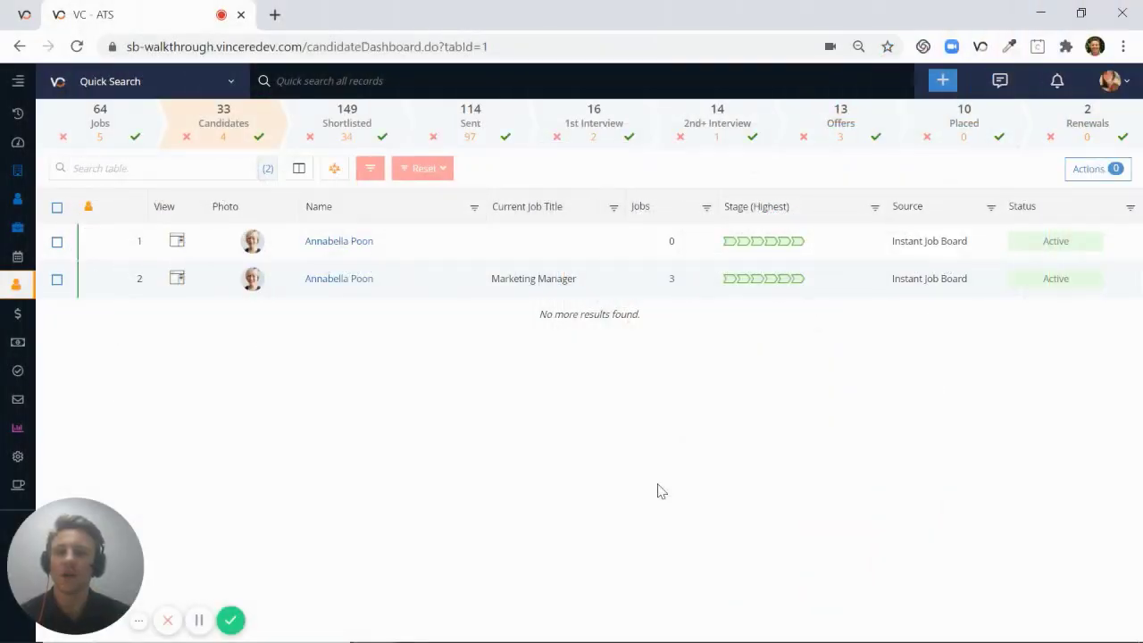
{"action": "mouse_move", "coordinate": [664, 471]}
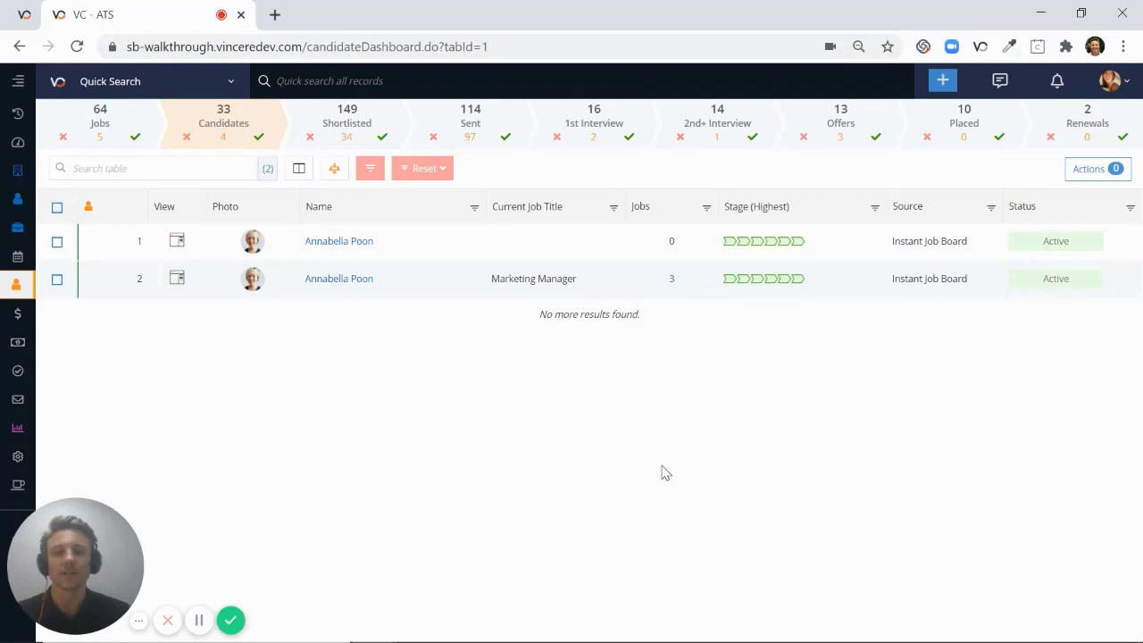
{"action": "mouse_move", "coordinate": [573, 446]}
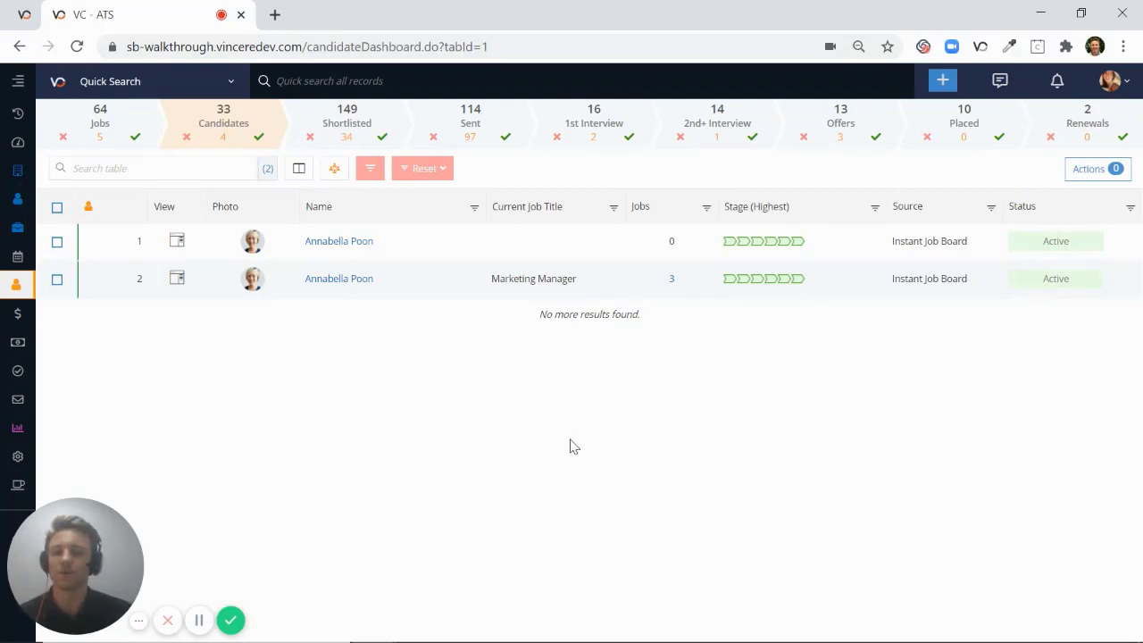
{"action": "mouse_move", "coordinate": [503, 411]}
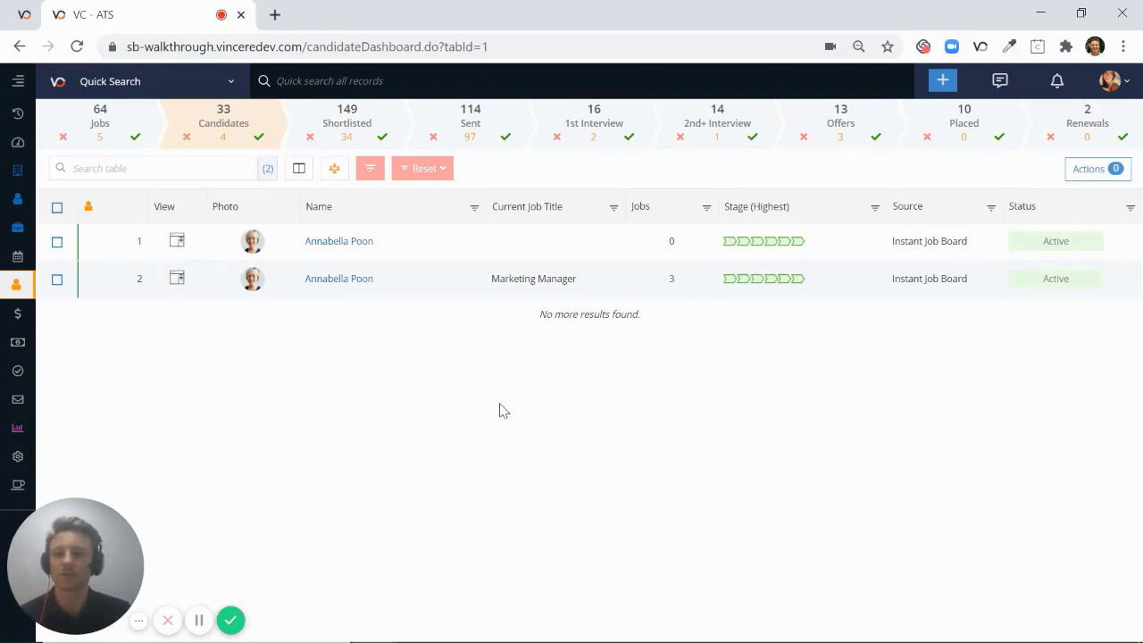
{"action": "left_click", "coordinate": [58, 279]}
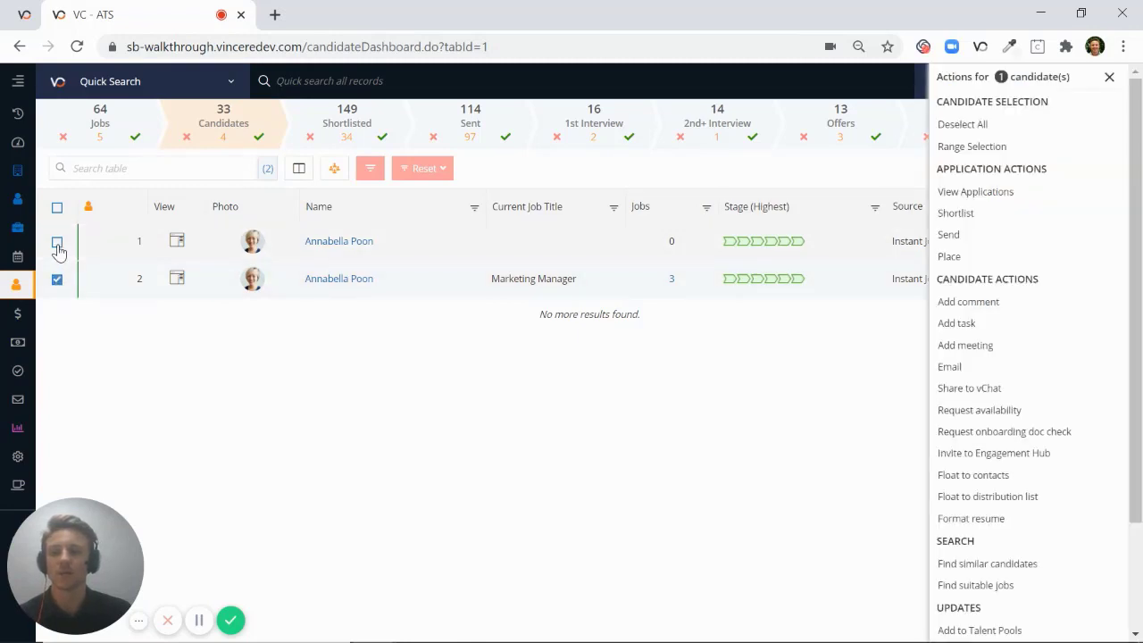
{"action": "left_click", "coordinate": [57, 239]}
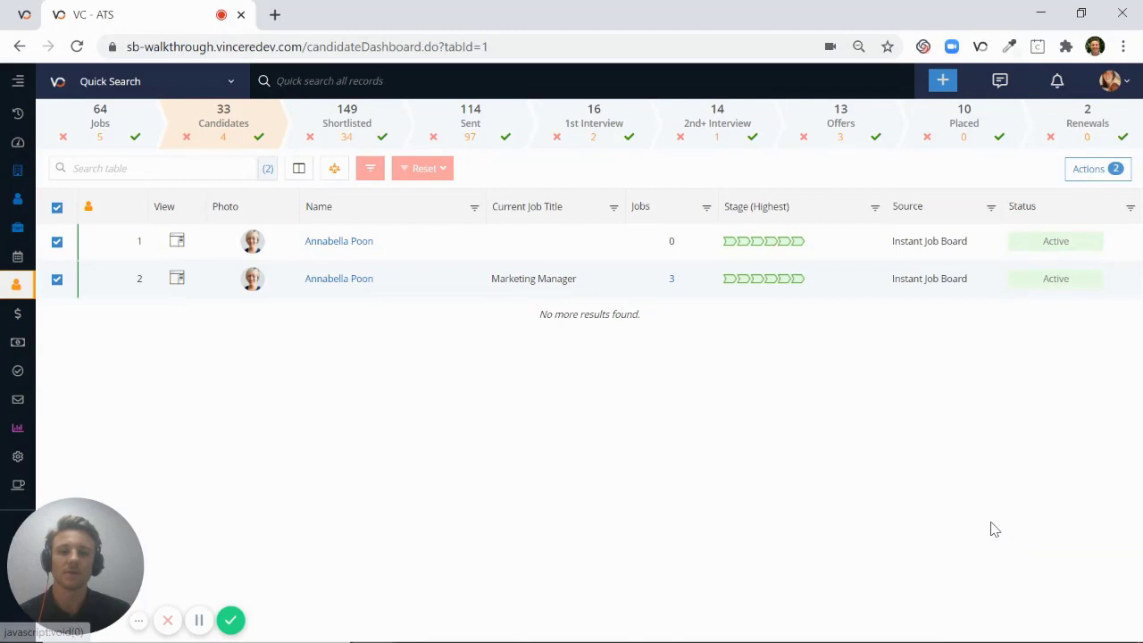
Step: Launch Merge from Actions so the Merge Candidate wizard shows both records side by side
{"action": "left_click", "coordinate": [1097, 168]}
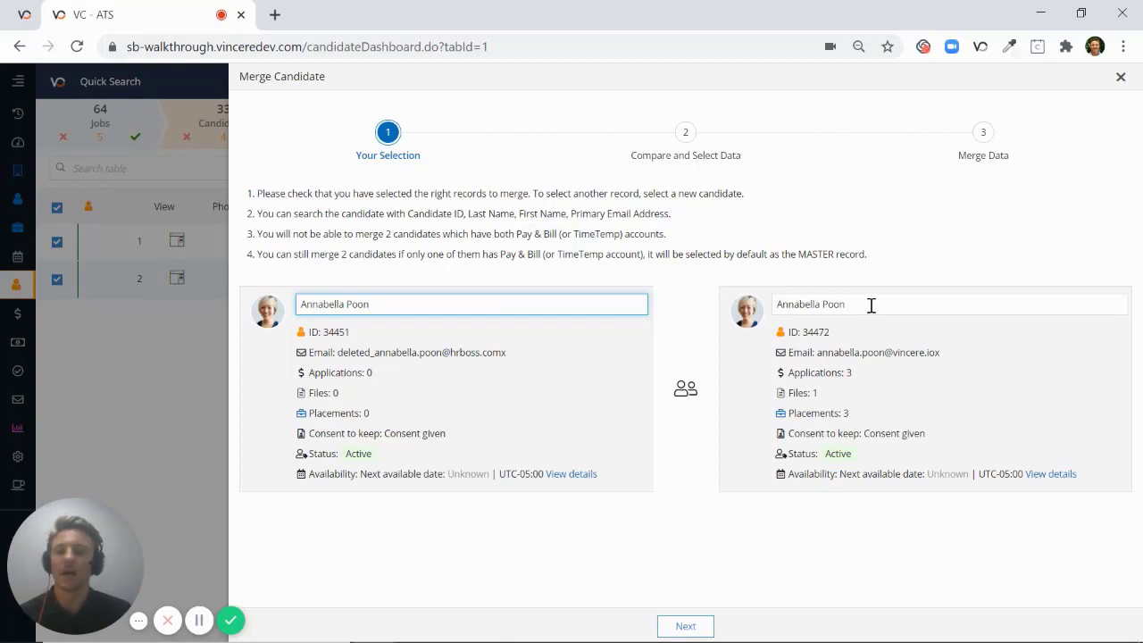
{"action": "mouse_move", "coordinate": [698, 505]}
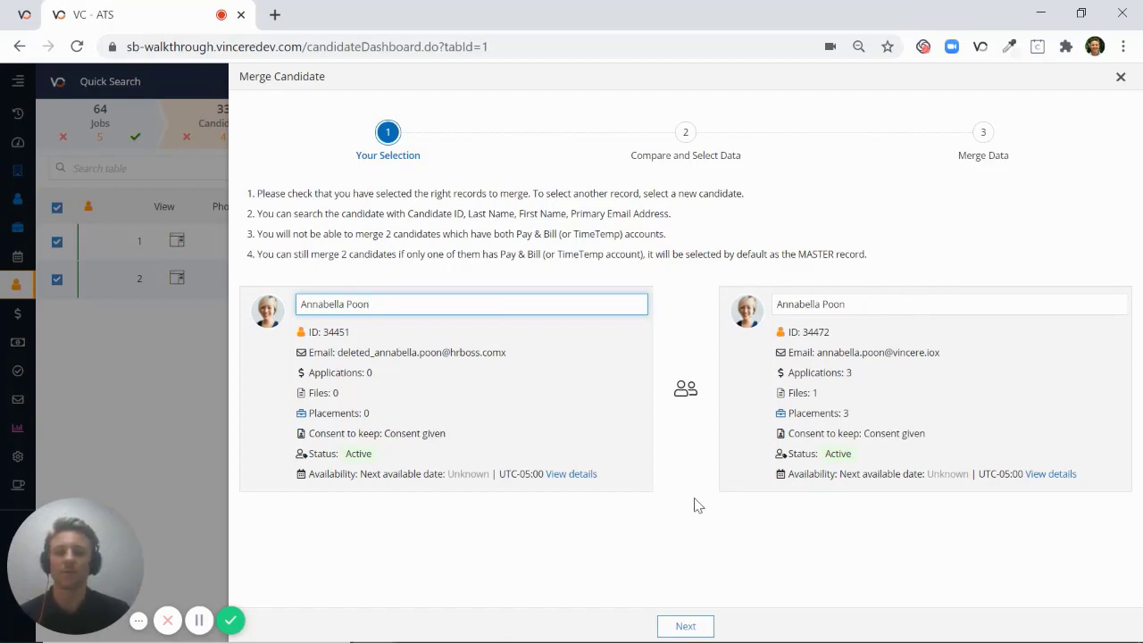
Step: Advance the wizard to Compare and Select Data and review the comparison table
{"action": "left_click", "coordinate": [686, 625]}
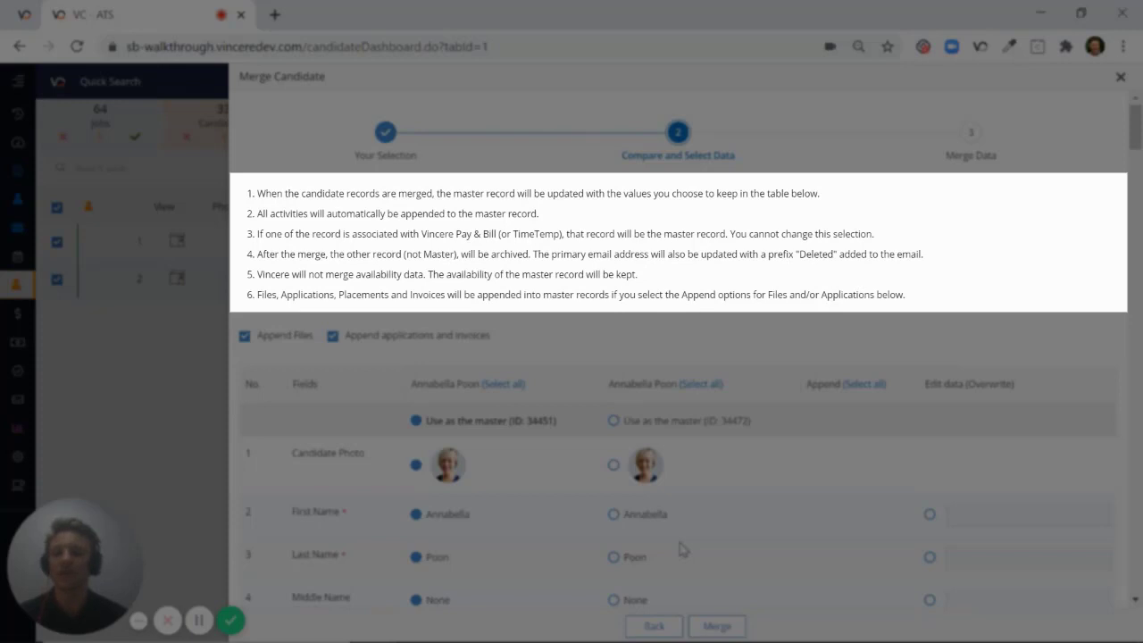
{"action": "scroll", "scroll_direction": "down", "scroll_amount": 3}
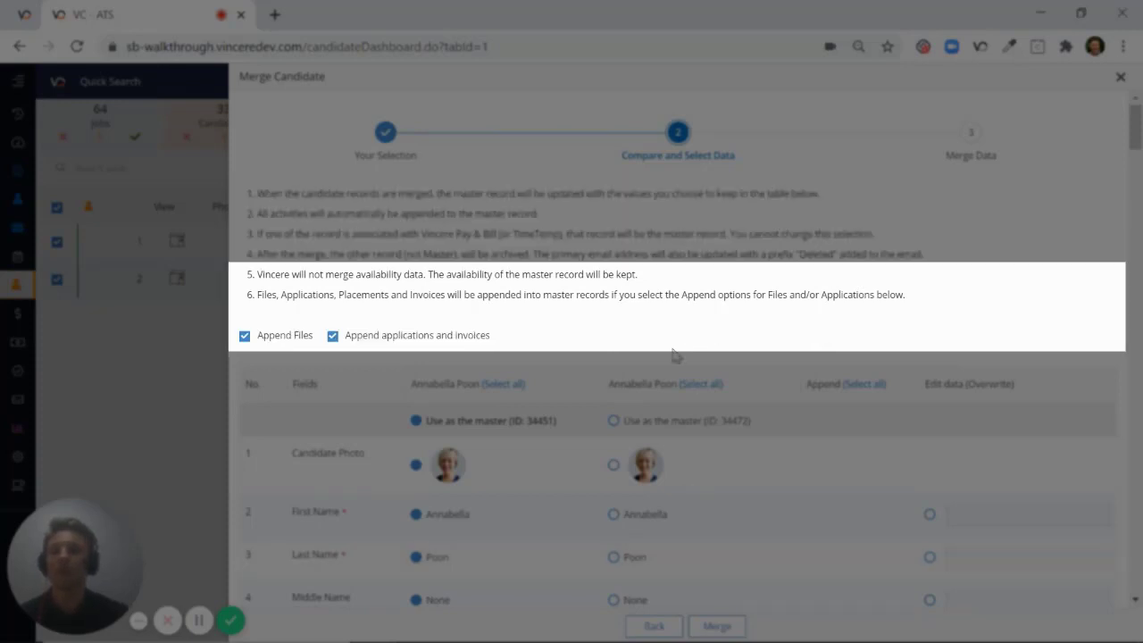
{"action": "mouse_move", "coordinate": [515, 318]}
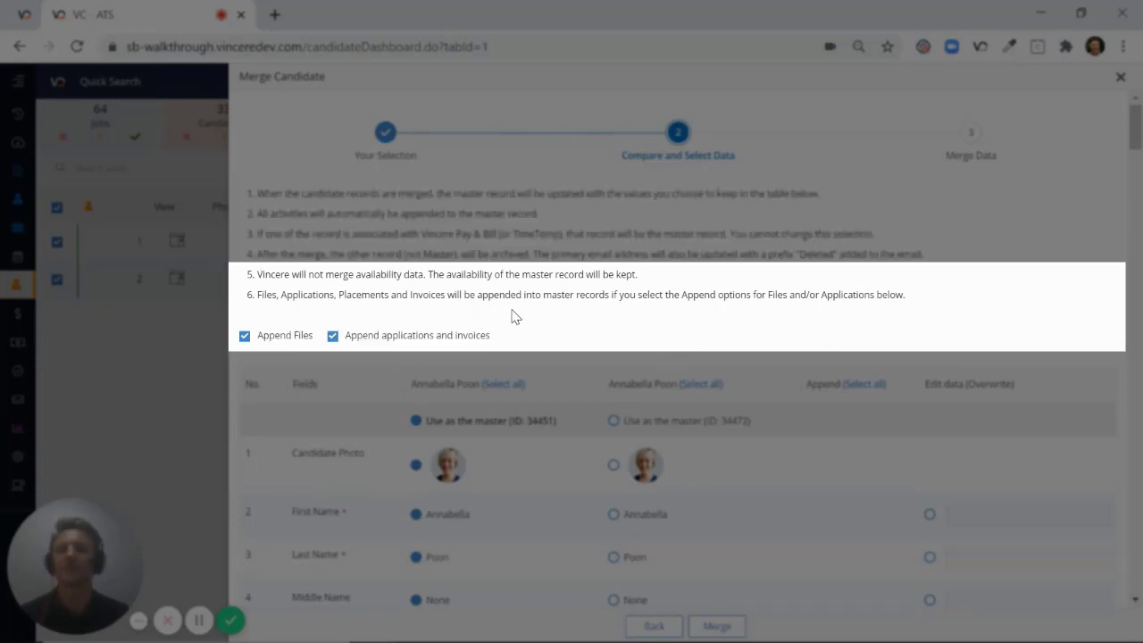
{"action": "mouse_move", "coordinate": [437, 319]}
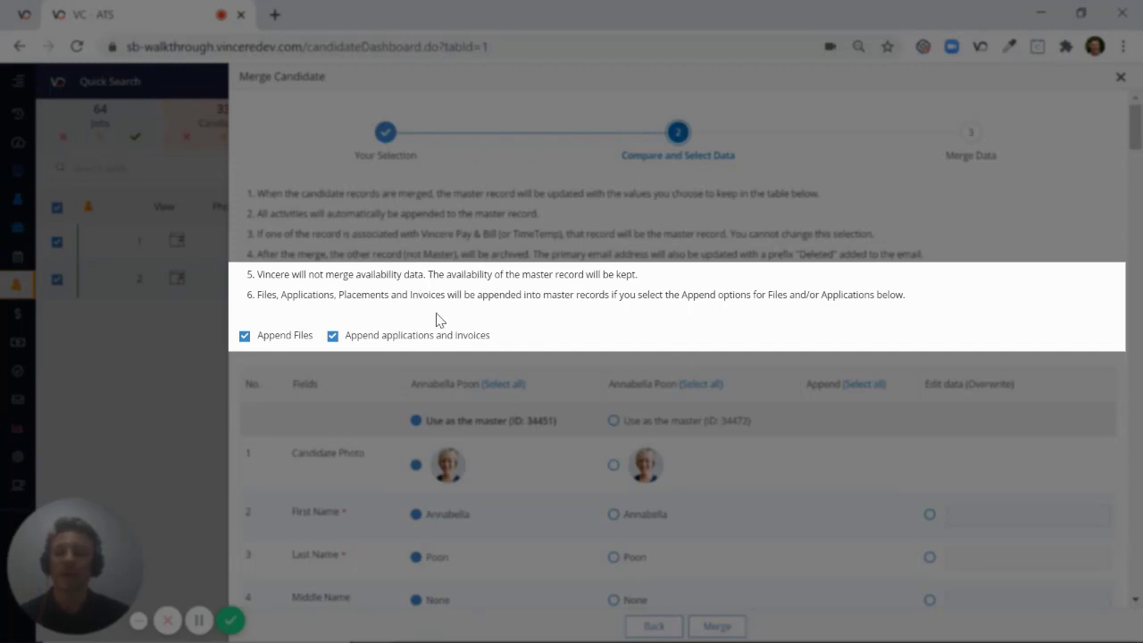
{"action": "mouse_move", "coordinate": [371, 318]}
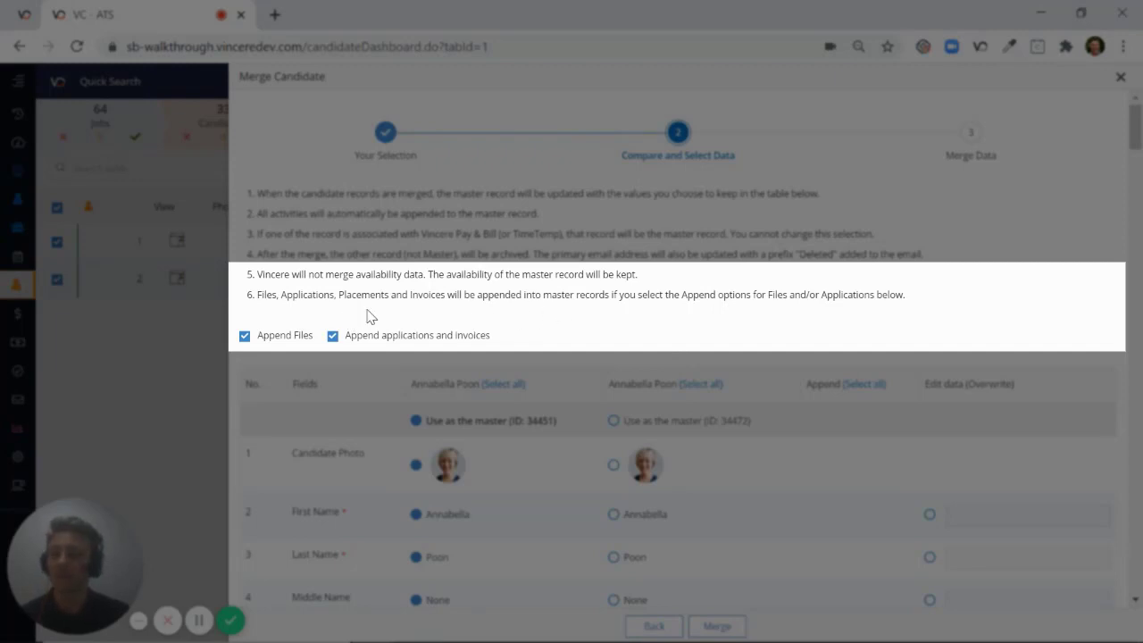
{"action": "mouse_move", "coordinate": [525, 318]}
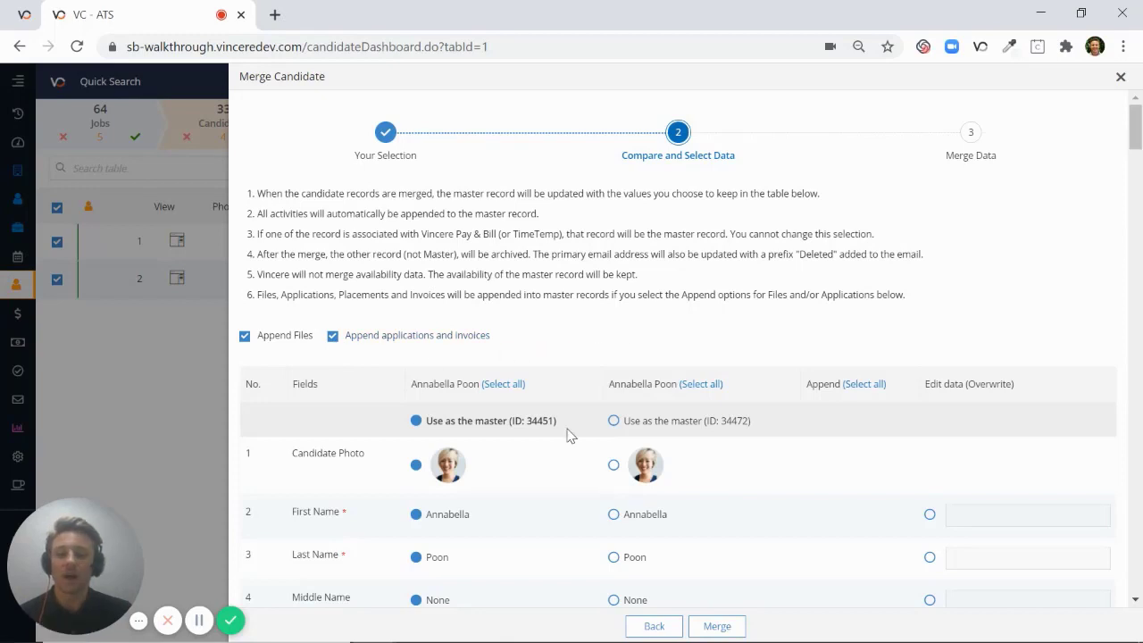
{"action": "mouse_move", "coordinate": [571, 425]}
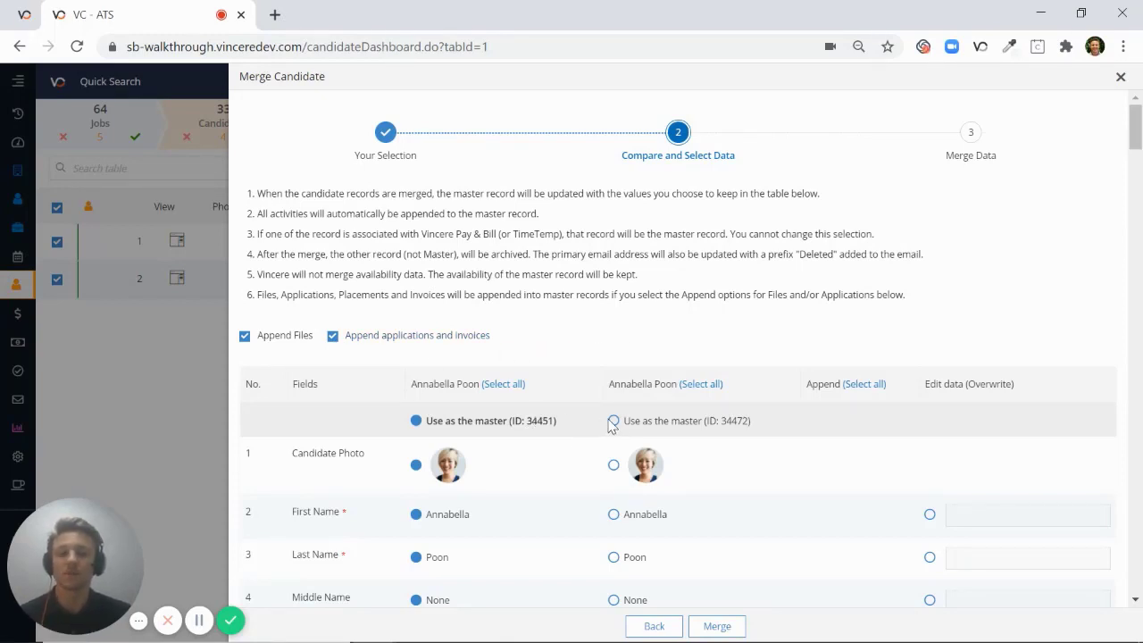
{"action": "left_click", "coordinate": [614, 421]}
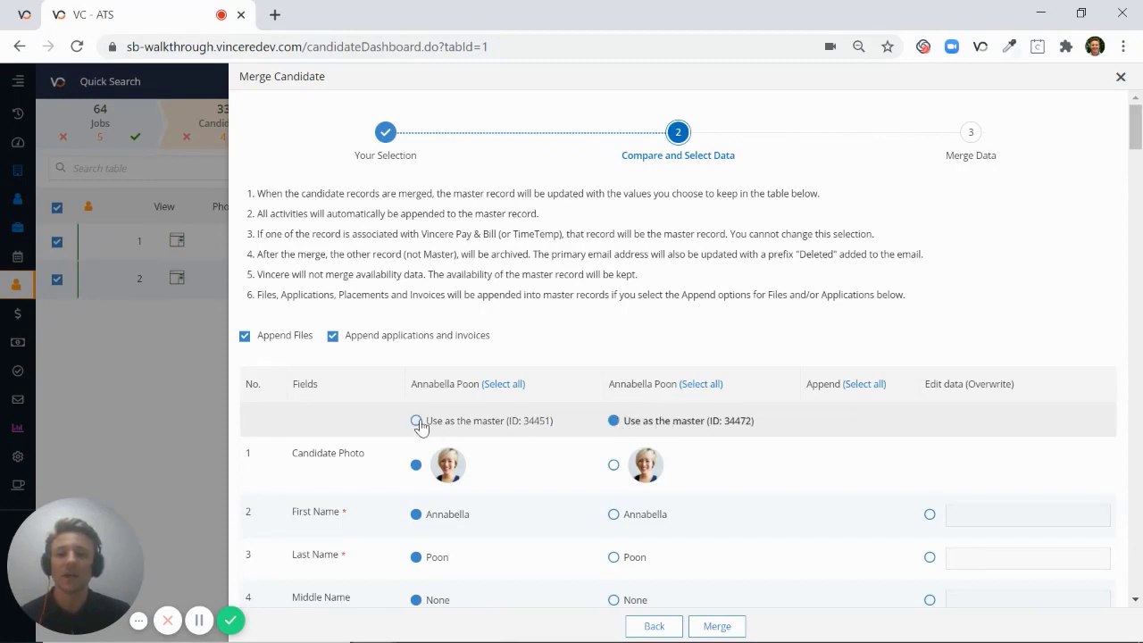
{"action": "left_click", "coordinate": [414, 421]}
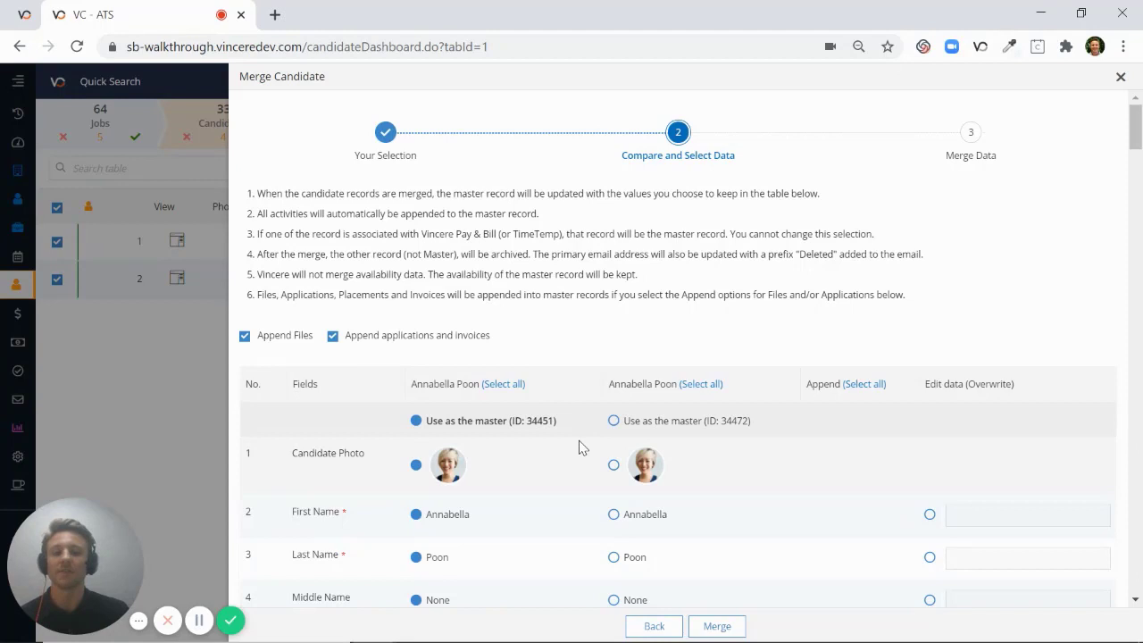
{"action": "scroll", "scroll_direction": "down", "scroll_amount": 3}
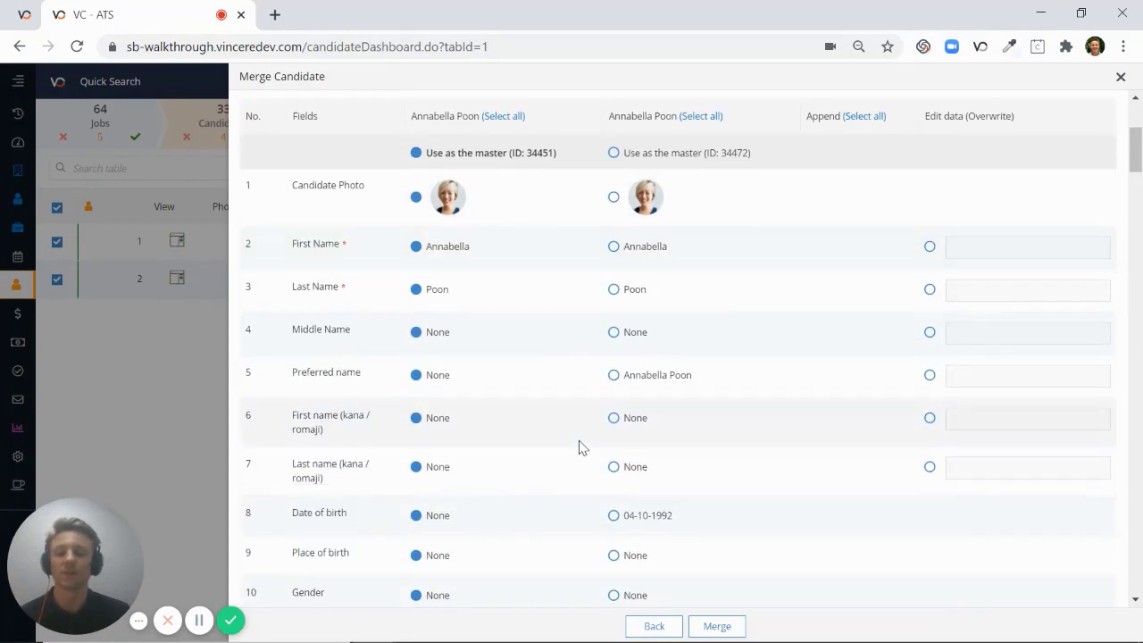
{"action": "scroll", "scroll_direction": "down", "scroll_amount": 3}
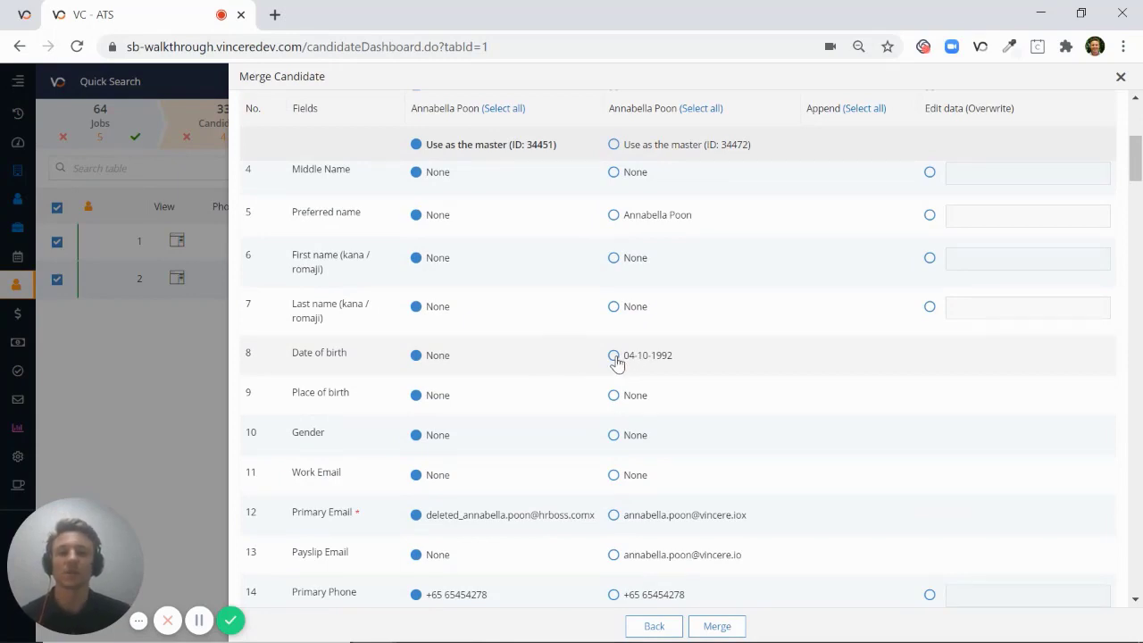
{"action": "mouse_move", "coordinate": [475, 364]}
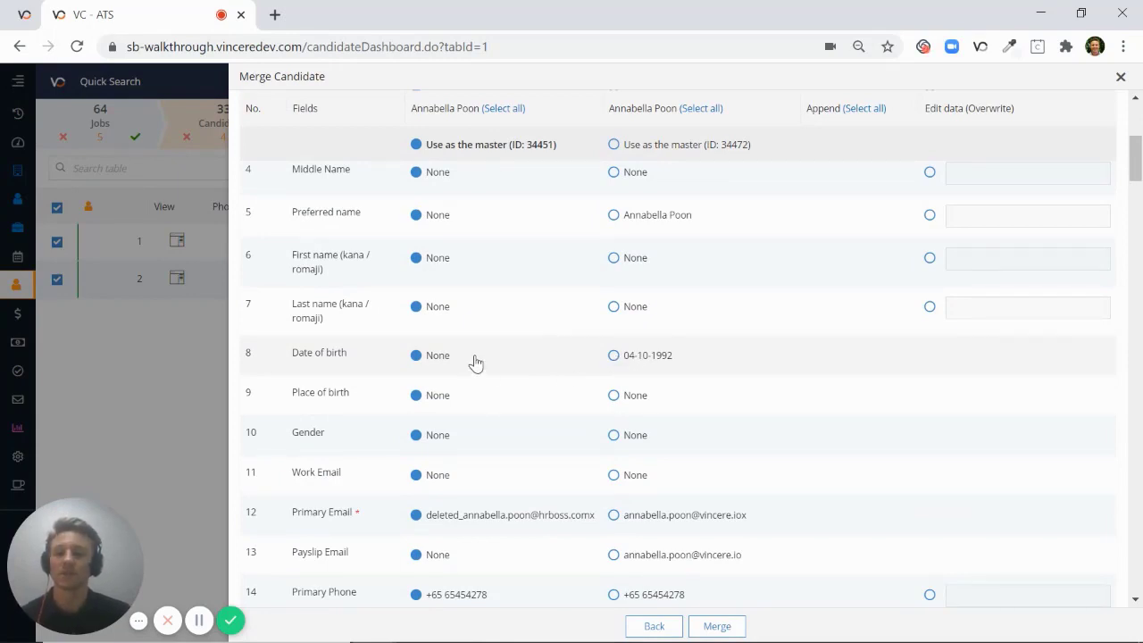
{"action": "left_click", "coordinate": [610, 353]}
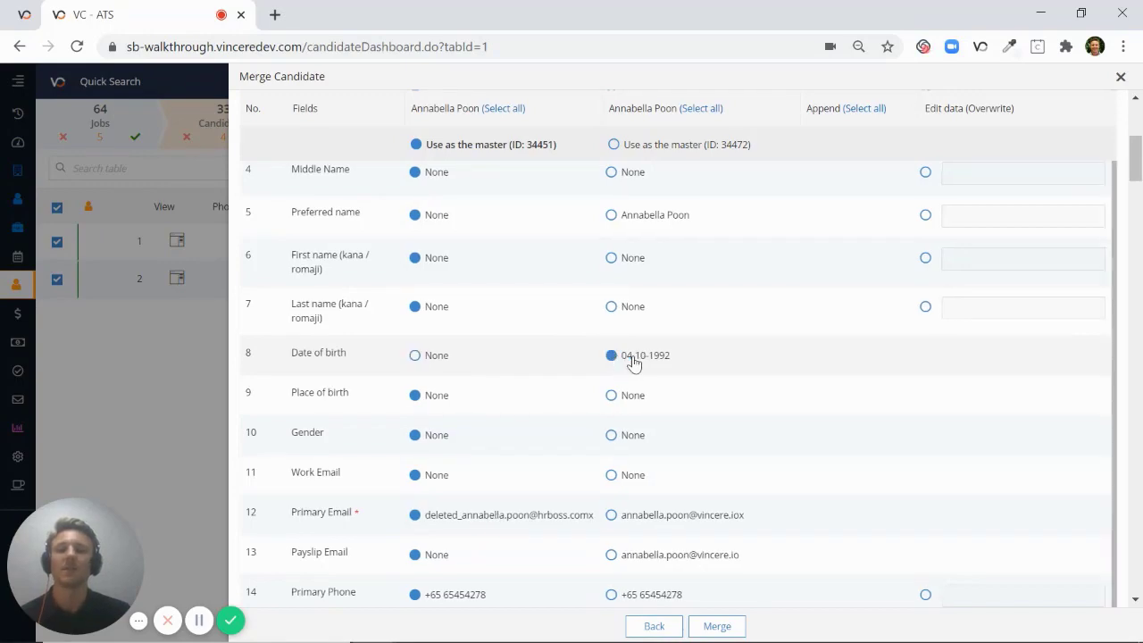
{"action": "mouse_move", "coordinate": [700, 356]}
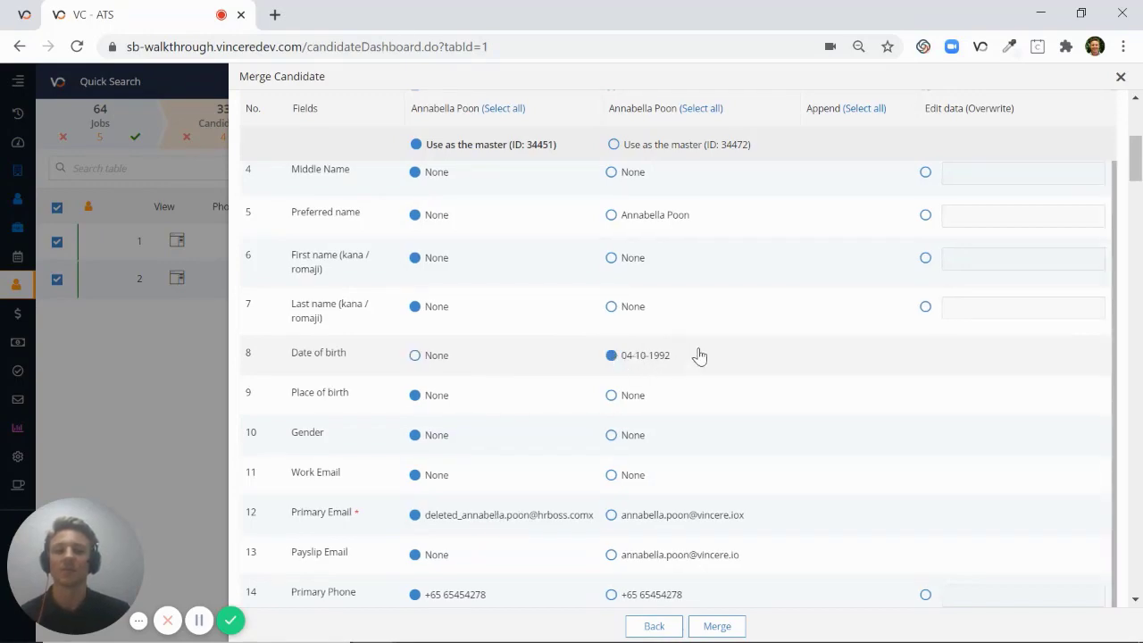
{"action": "scroll", "scroll_direction": "up", "scroll_amount": 3}
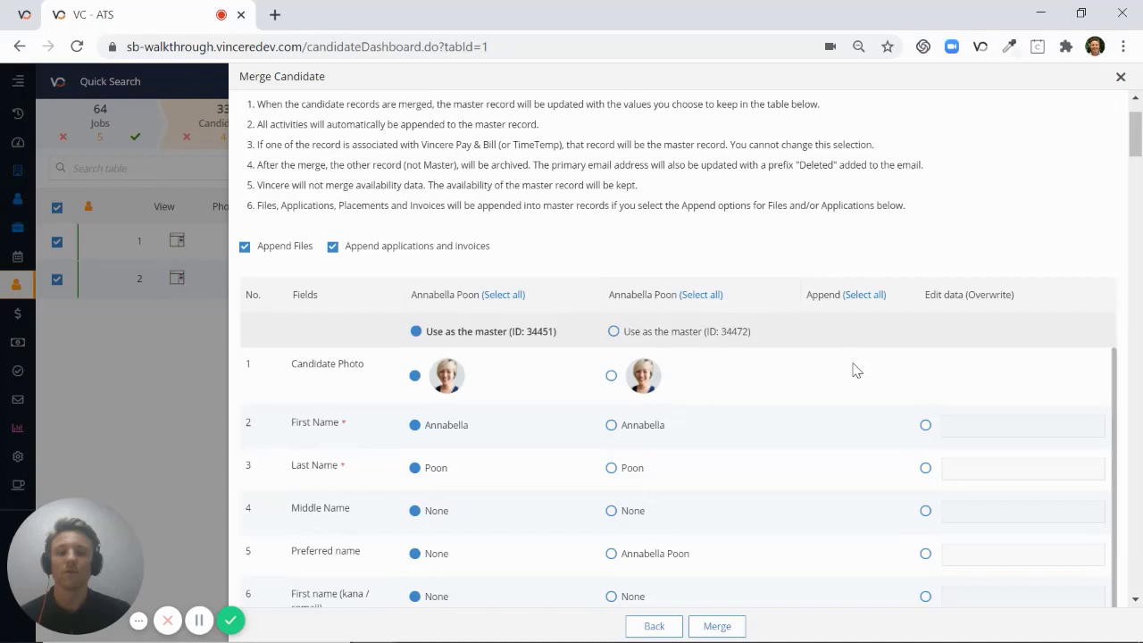
{"action": "mouse_move", "coordinate": [843, 379]}
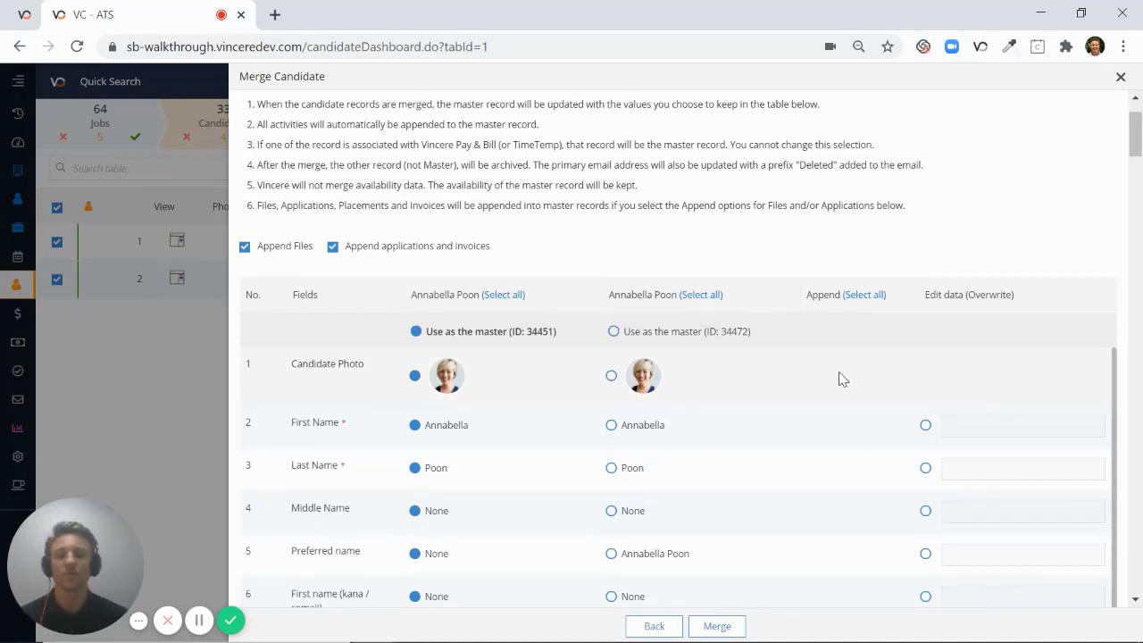
{"action": "mouse_move", "coordinate": [854, 384]}
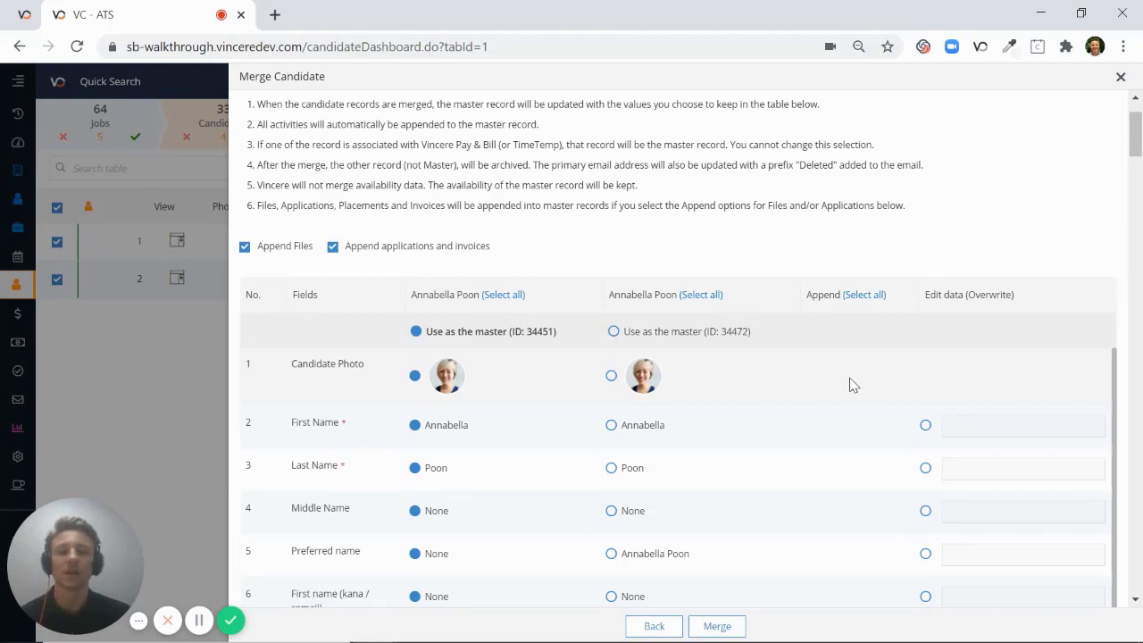
{"action": "mouse_move", "coordinate": [620, 424]}
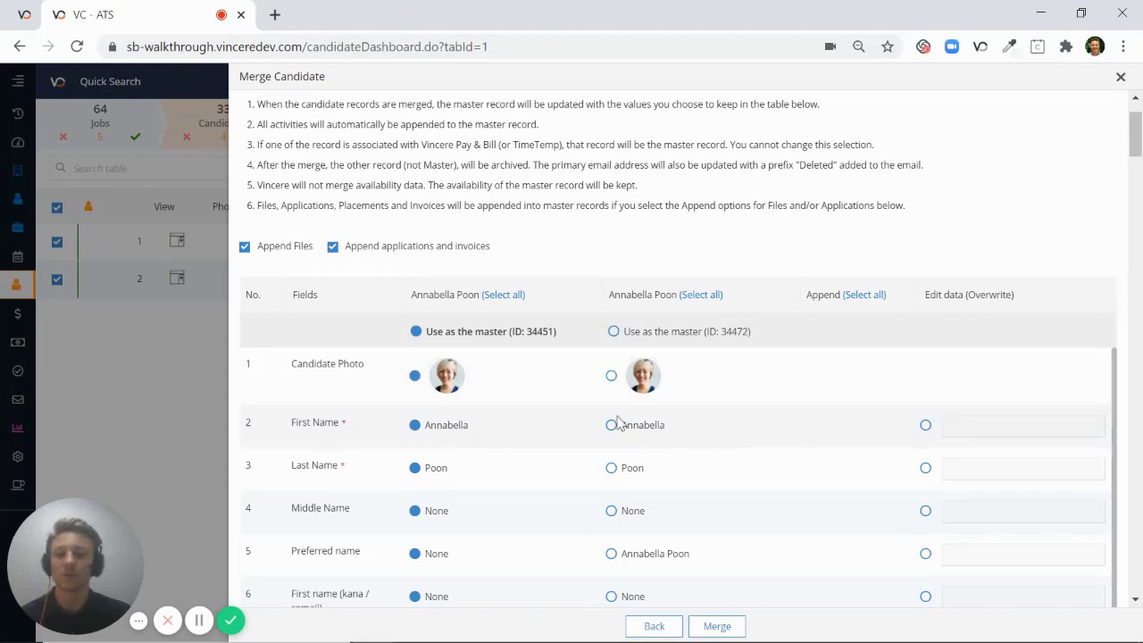
{"action": "mouse_move", "coordinate": [657, 423]}
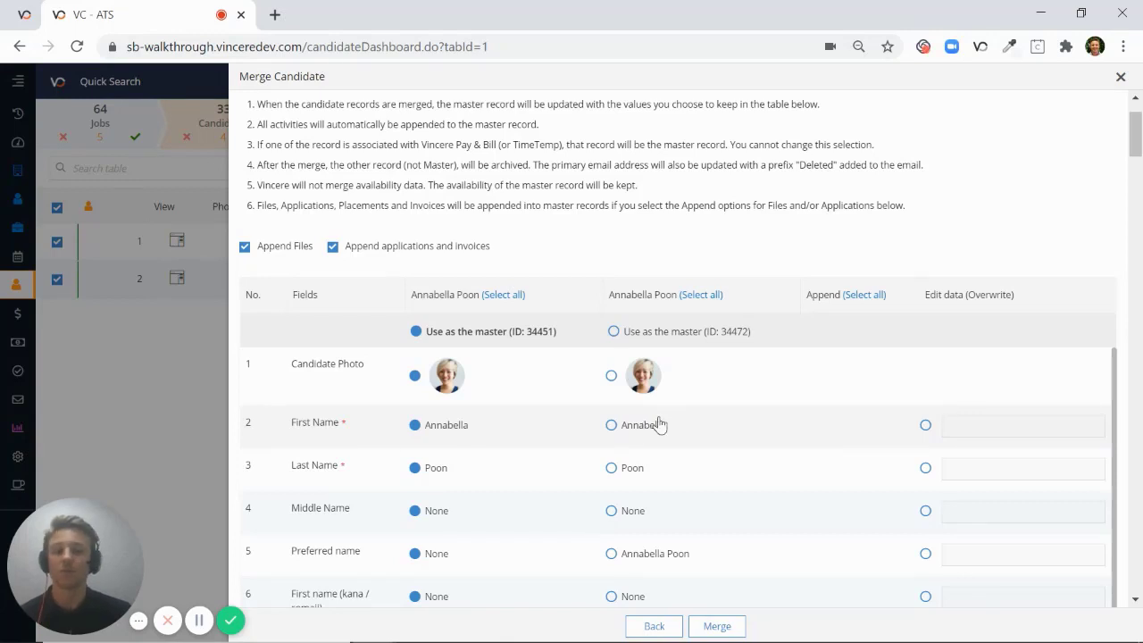
Step: Overwrite First Name with the custom value 'Bella' via Edit data (Overwrite)
{"action": "left_click", "coordinate": [928, 425]}
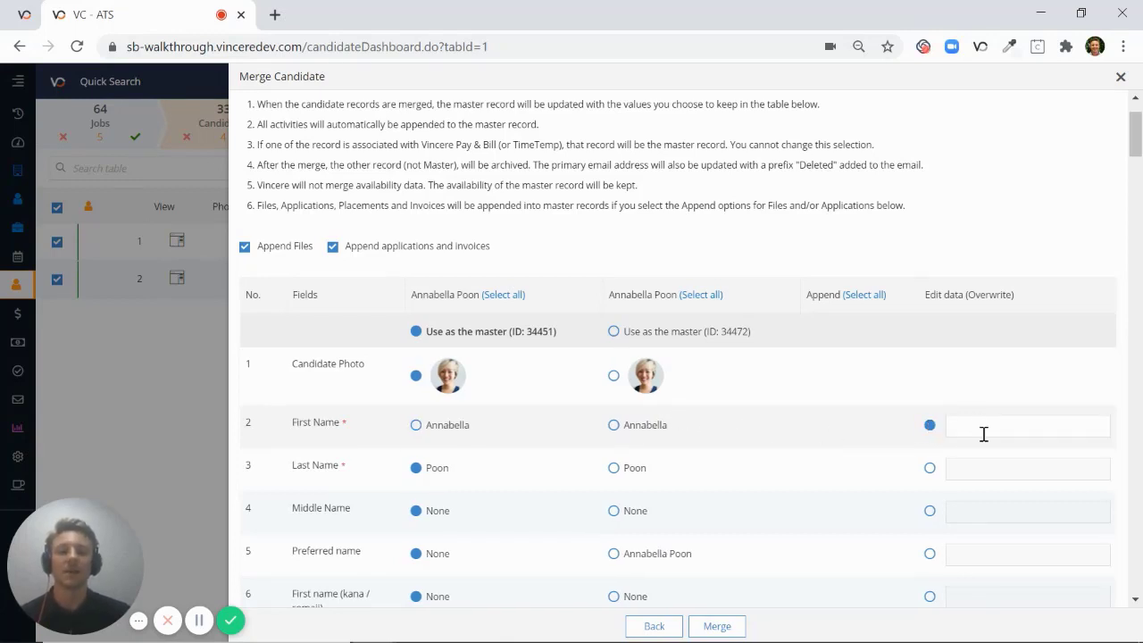
{"action": "type", "text": "Be"}
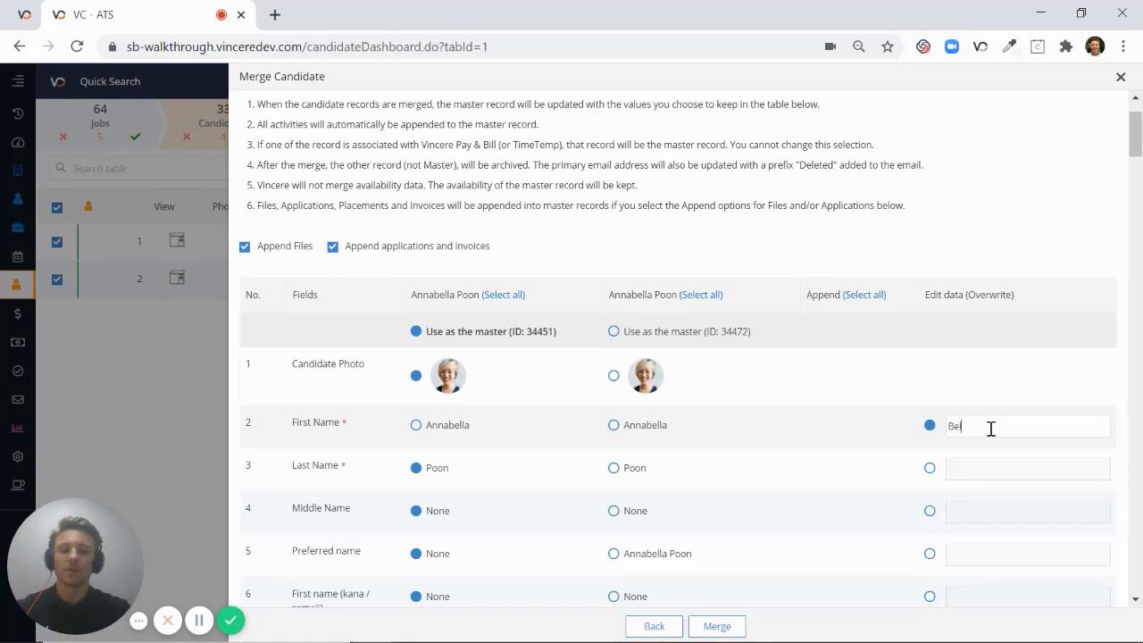
{"action": "type", "text": "lla"}
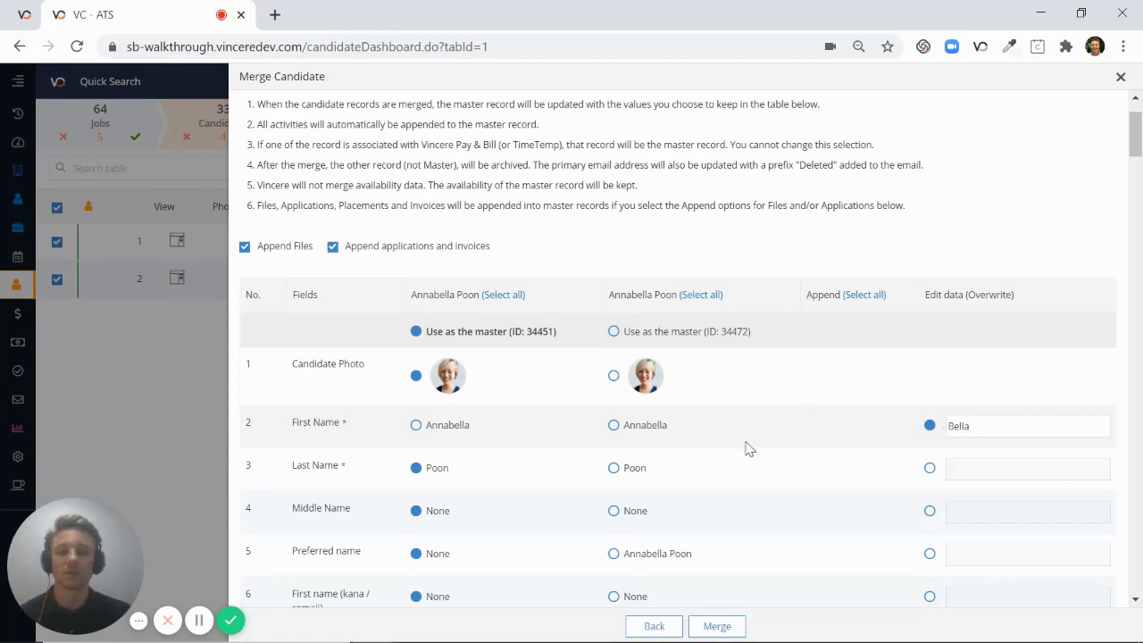
{"action": "mouse_move", "coordinate": [846, 315]}
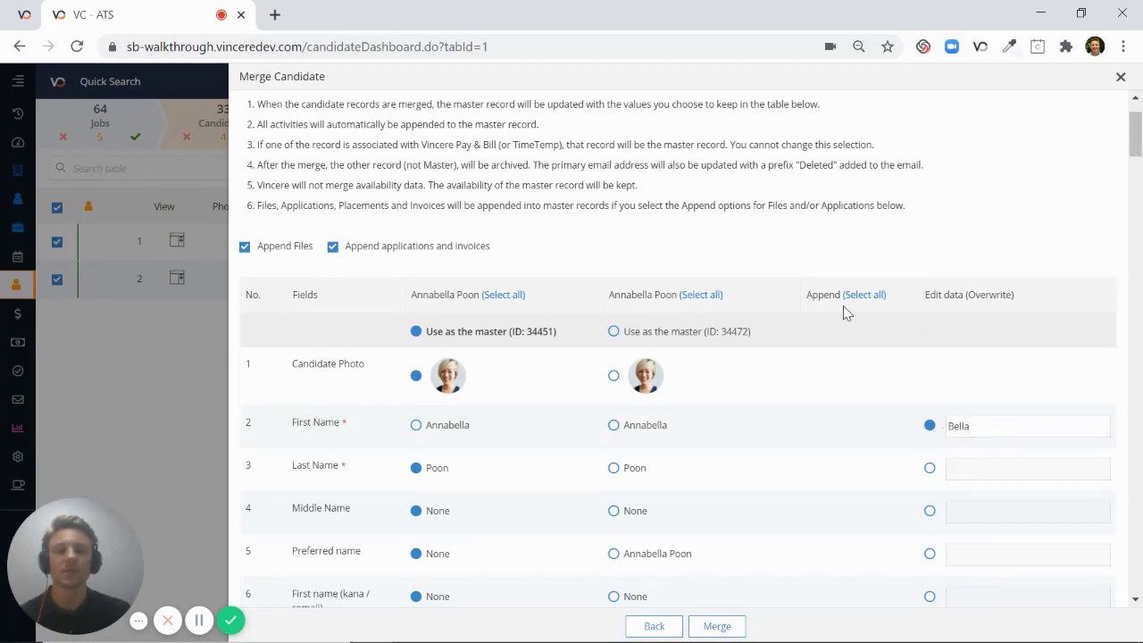
Step: Set Candidate Brief and Skills to Append, then review the table to its last custom field
{"action": "scroll", "scroll_direction": "down", "scroll_amount": 3}
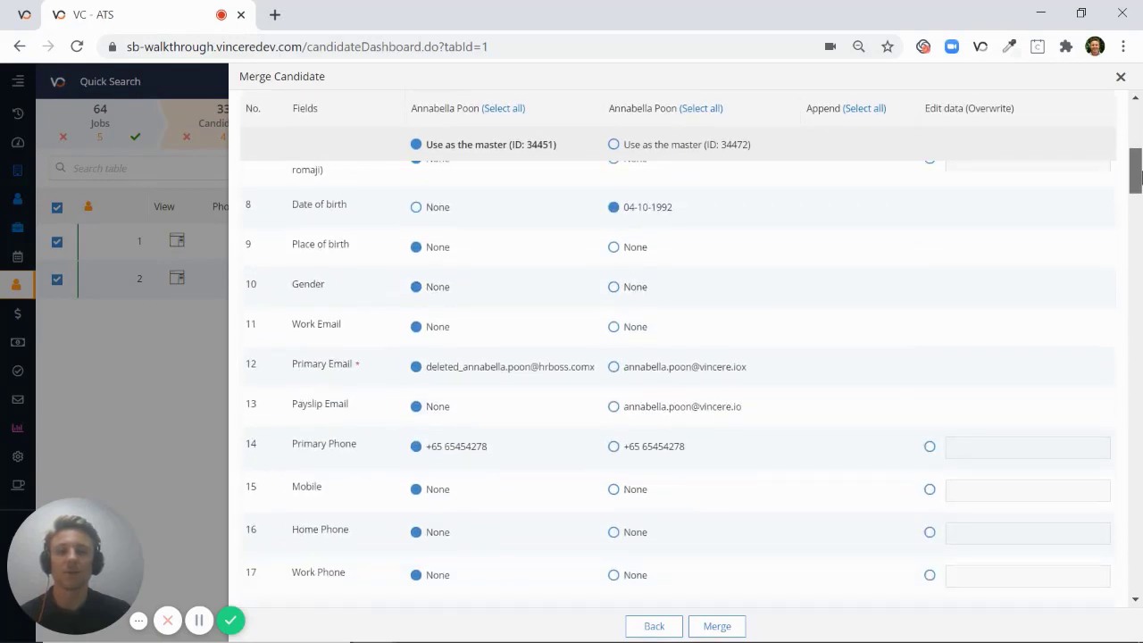
{"action": "scroll", "scroll_direction": "down", "scroll_amount": 3}
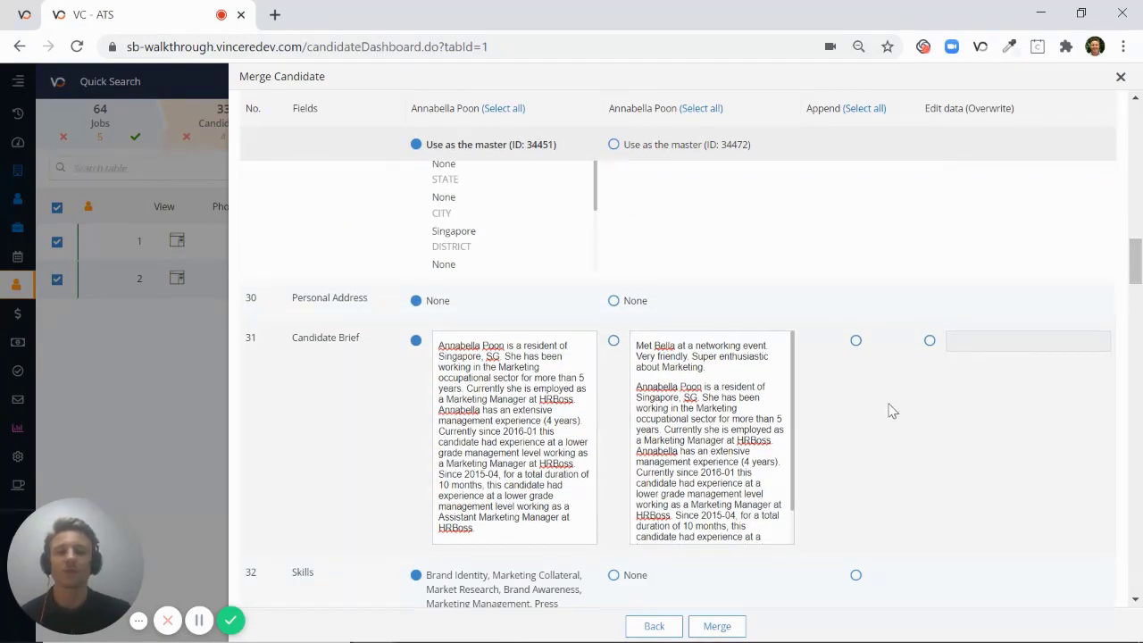
{"action": "left_click", "coordinate": [856, 339]}
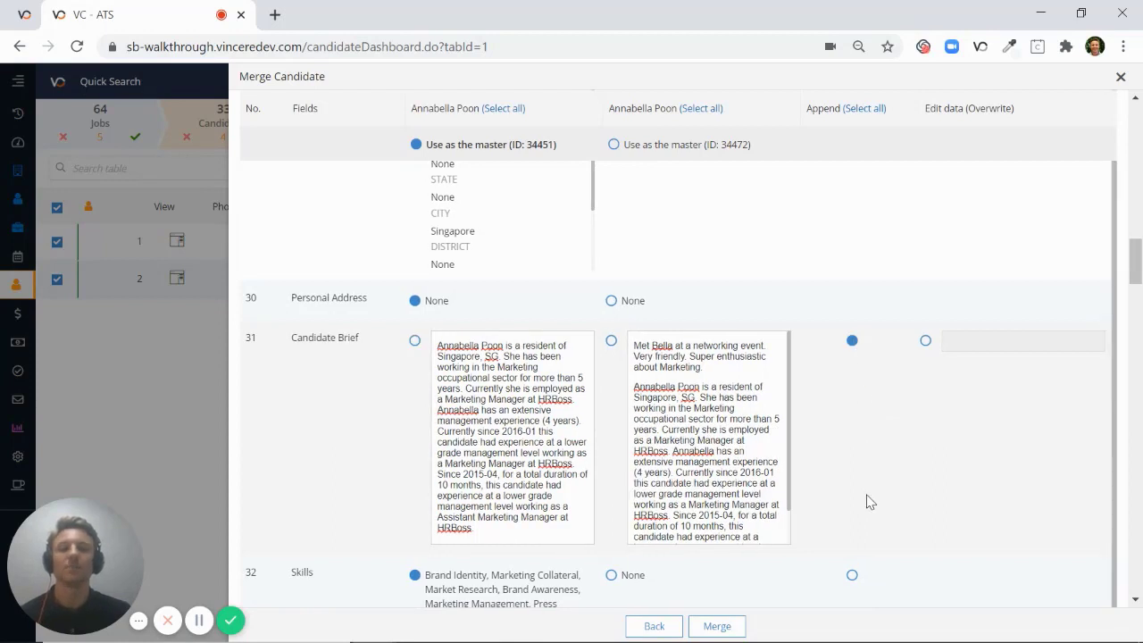
{"action": "left_click", "coordinate": [852, 575]}
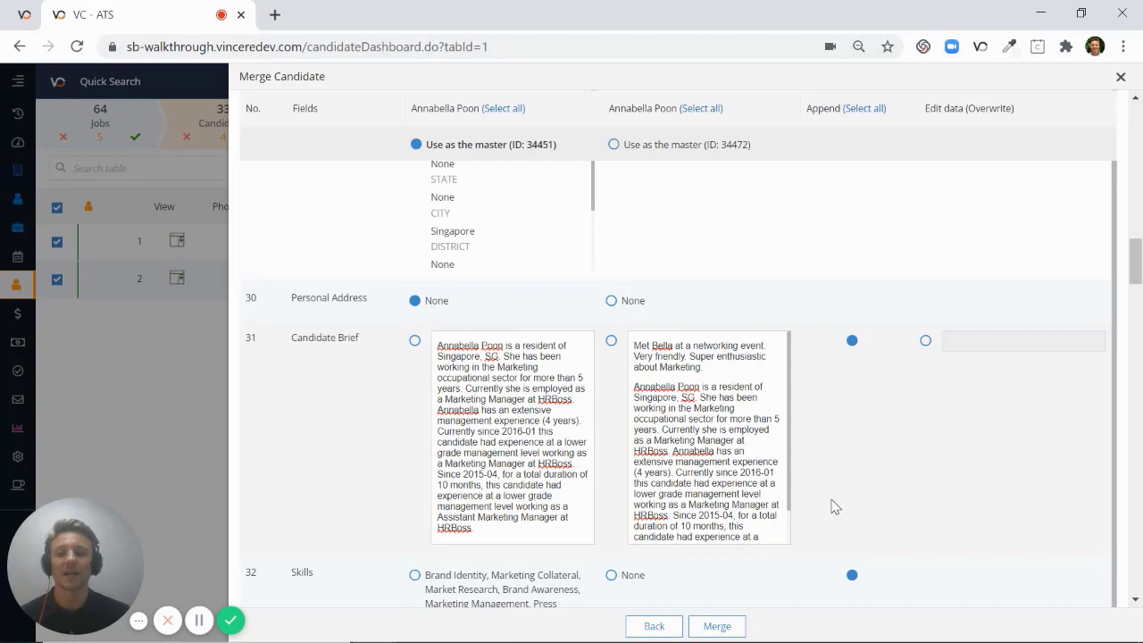
{"action": "scroll", "scroll_direction": "down", "scroll_amount": 3}
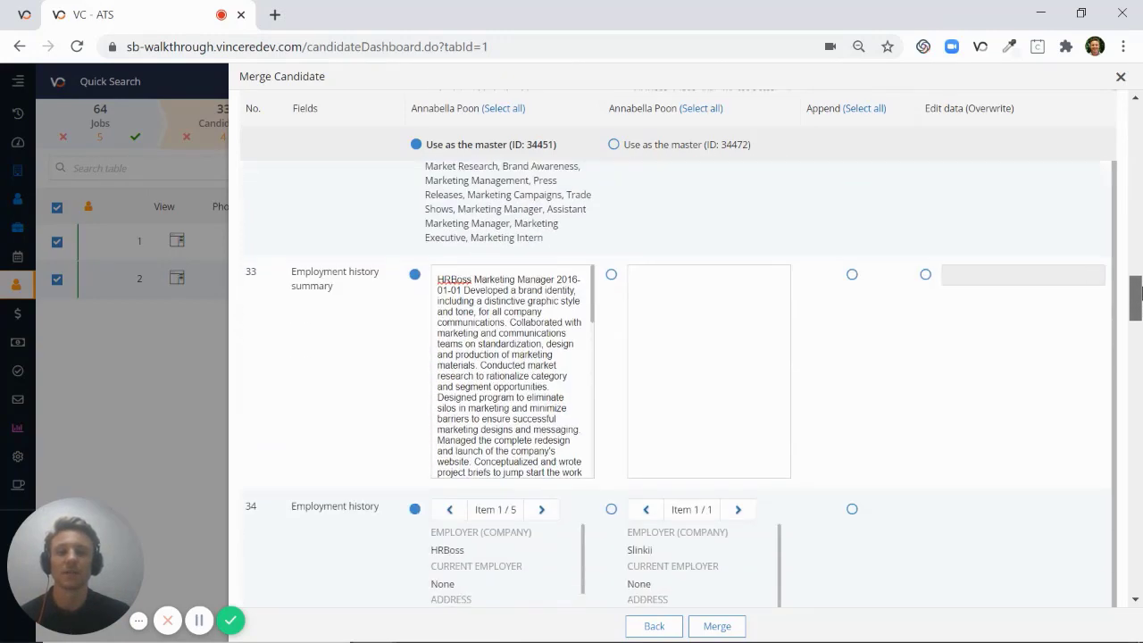
{"action": "scroll", "scroll_direction": "down", "scroll_amount": 3}
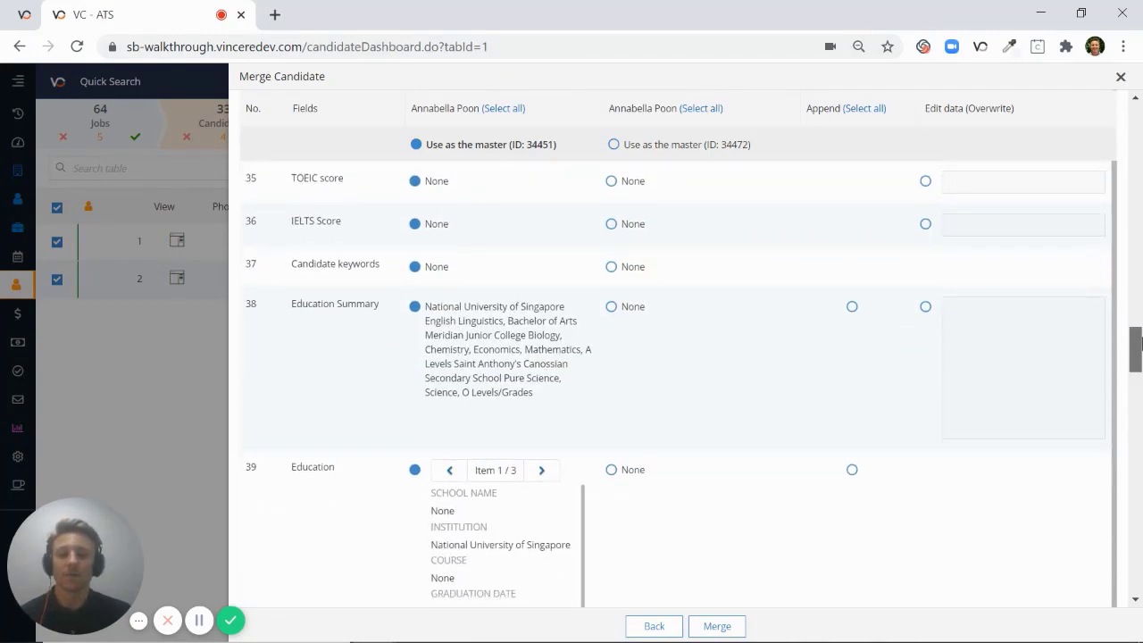
{"action": "scroll", "scroll_direction": "down", "scroll_amount": 3}
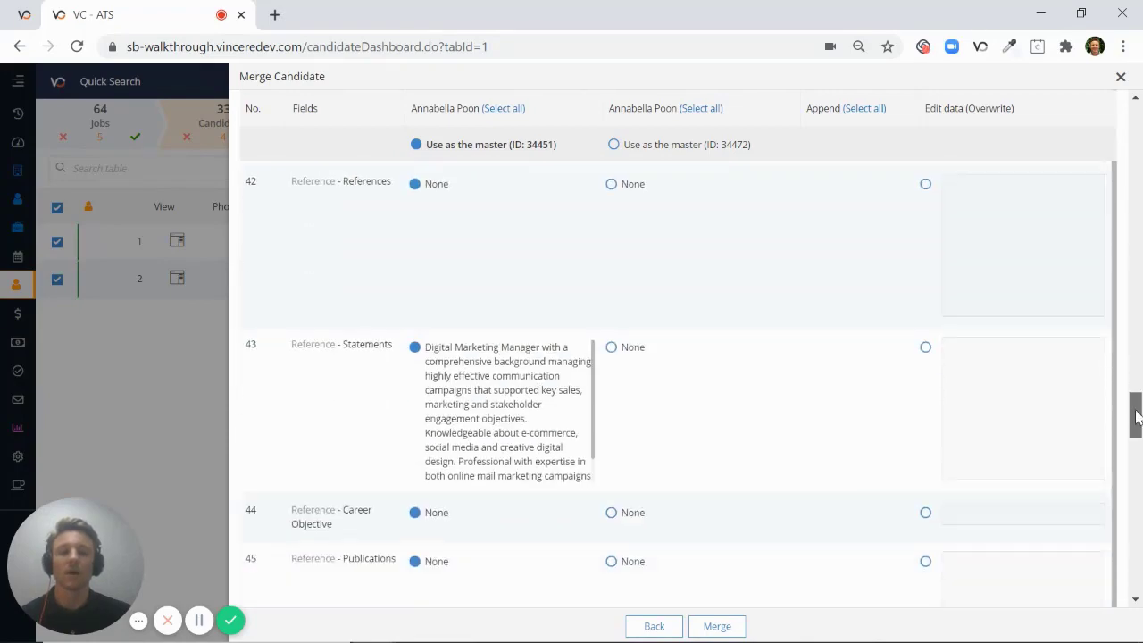
{"action": "scroll", "scroll_direction": "down", "scroll_amount": 3}
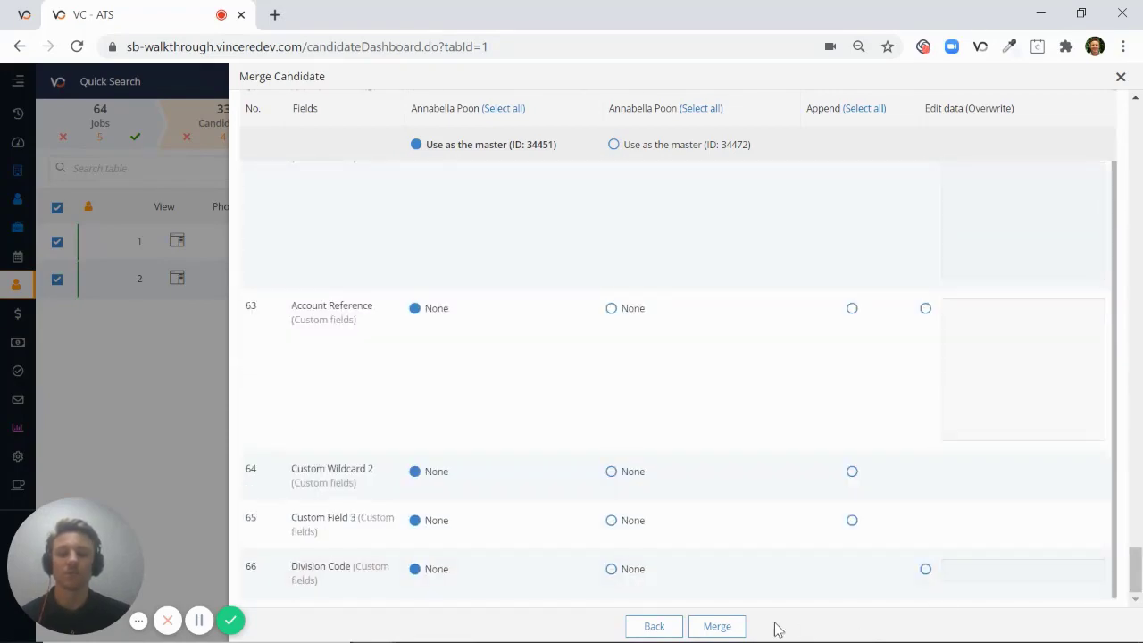
Step: Run the merge and confirm Yes in the Just Checking dialog that it cannot be undone
{"action": "left_click", "coordinate": [718, 625]}
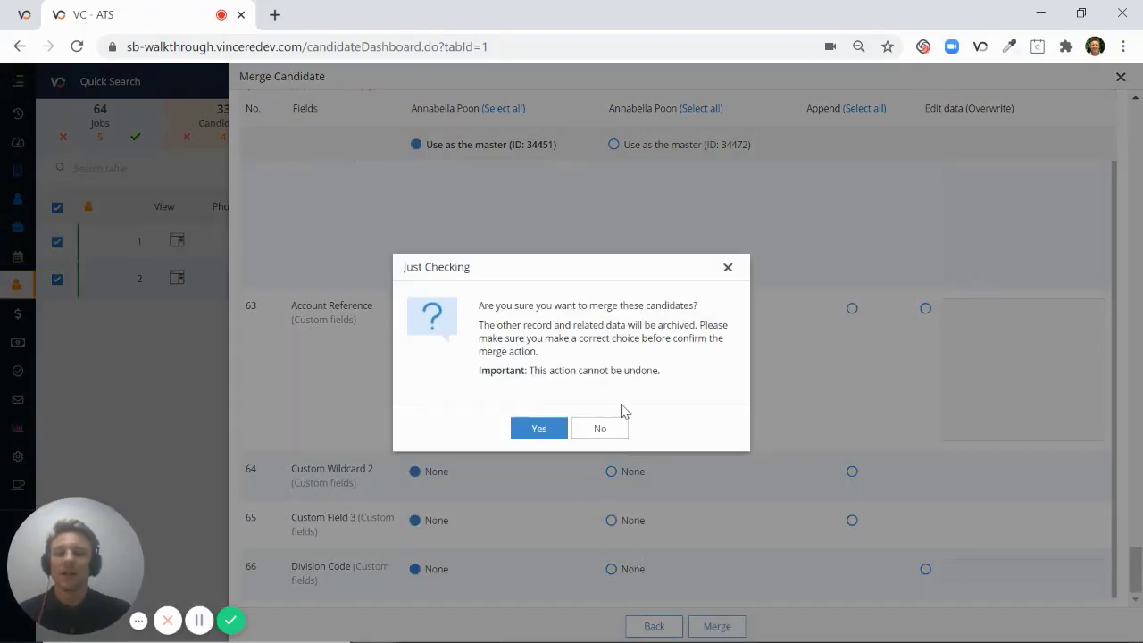
{"action": "mouse_move", "coordinate": [639, 389]}
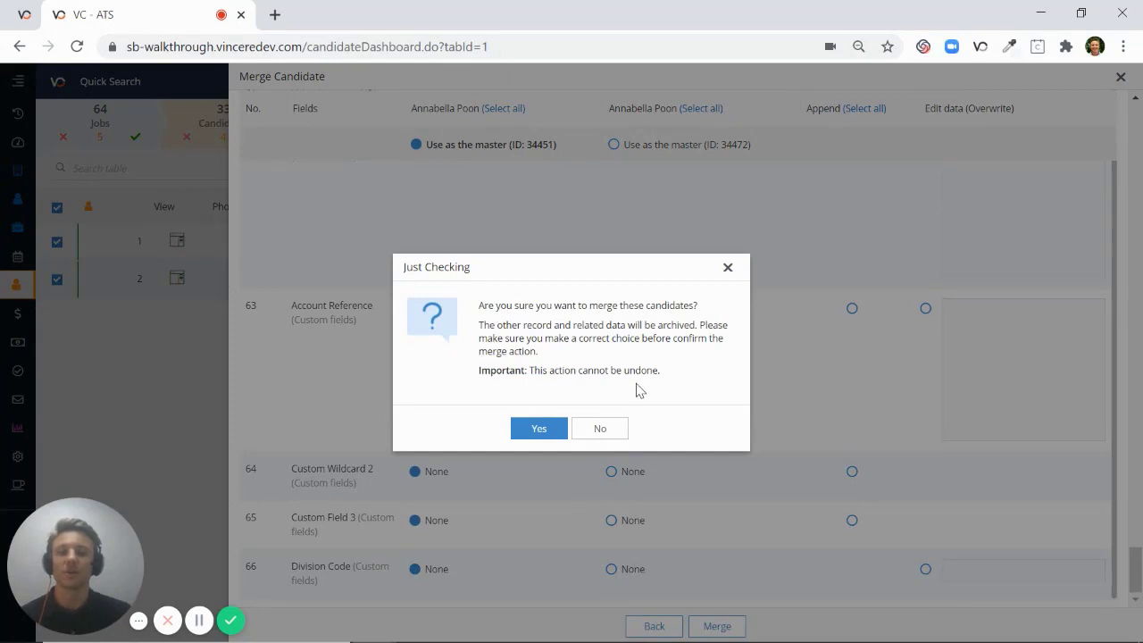
{"action": "mouse_move", "coordinate": [539, 429]}
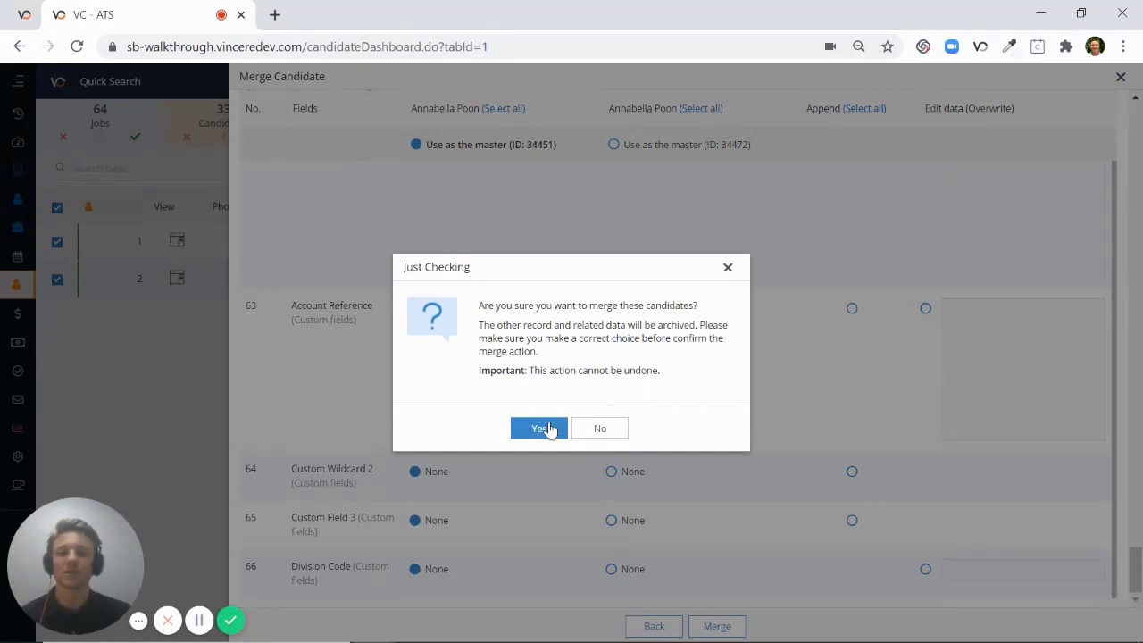
{"action": "left_click", "coordinate": [539, 428]}
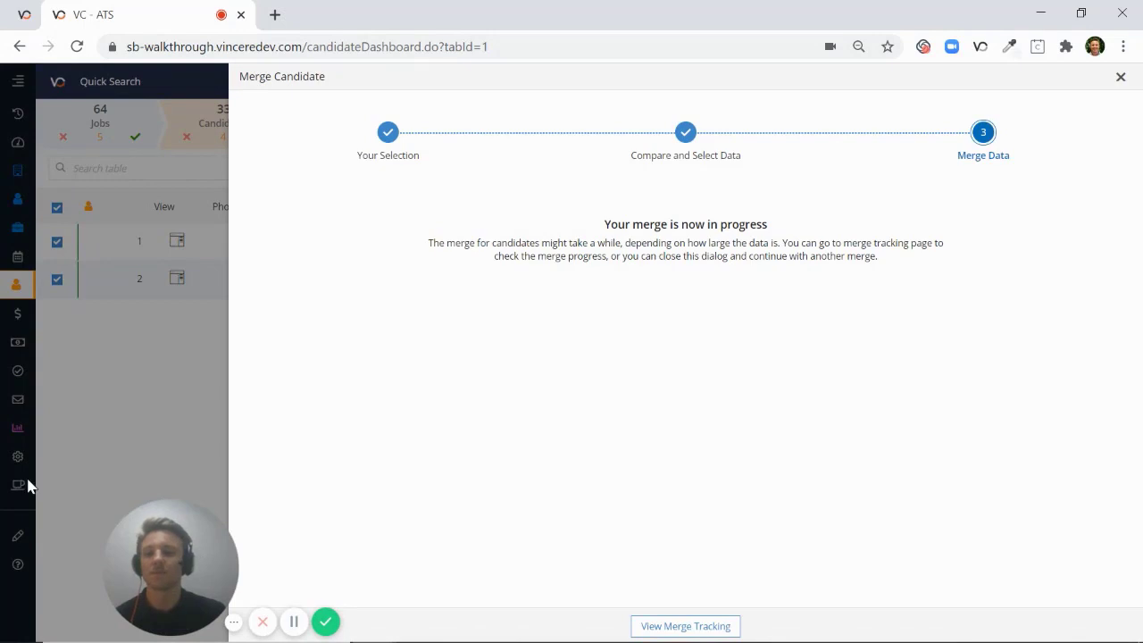
Step: Close the merge dialog and view Merge tracking listing 34472 into 34451 as Done
{"action": "left_click", "coordinate": [1121, 75]}
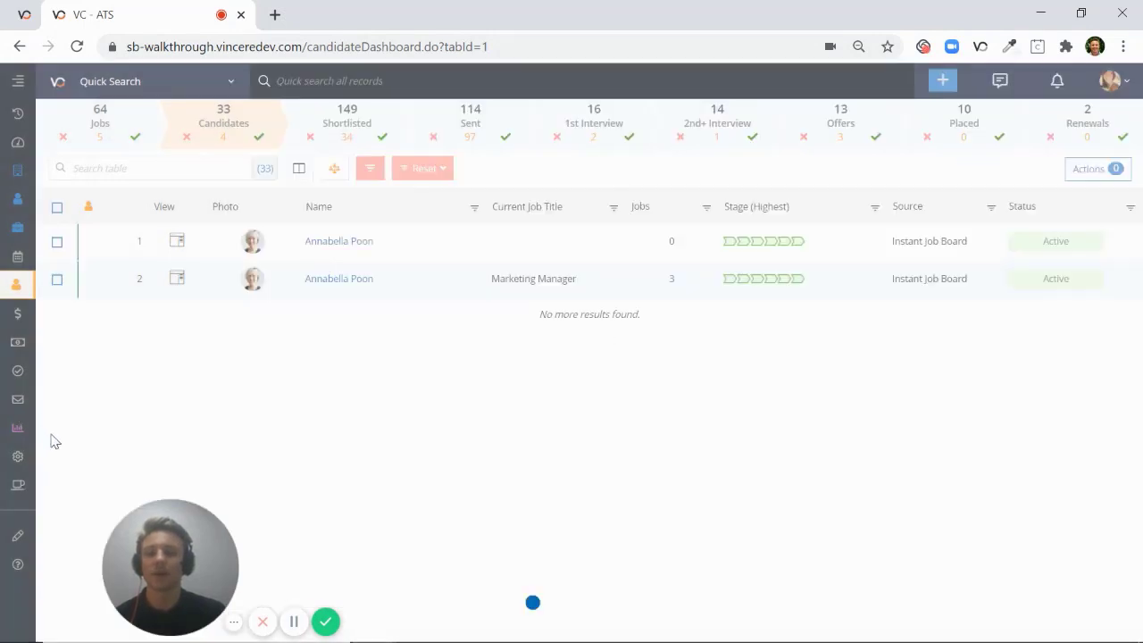
{"action": "left_click", "coordinate": [421, 167]}
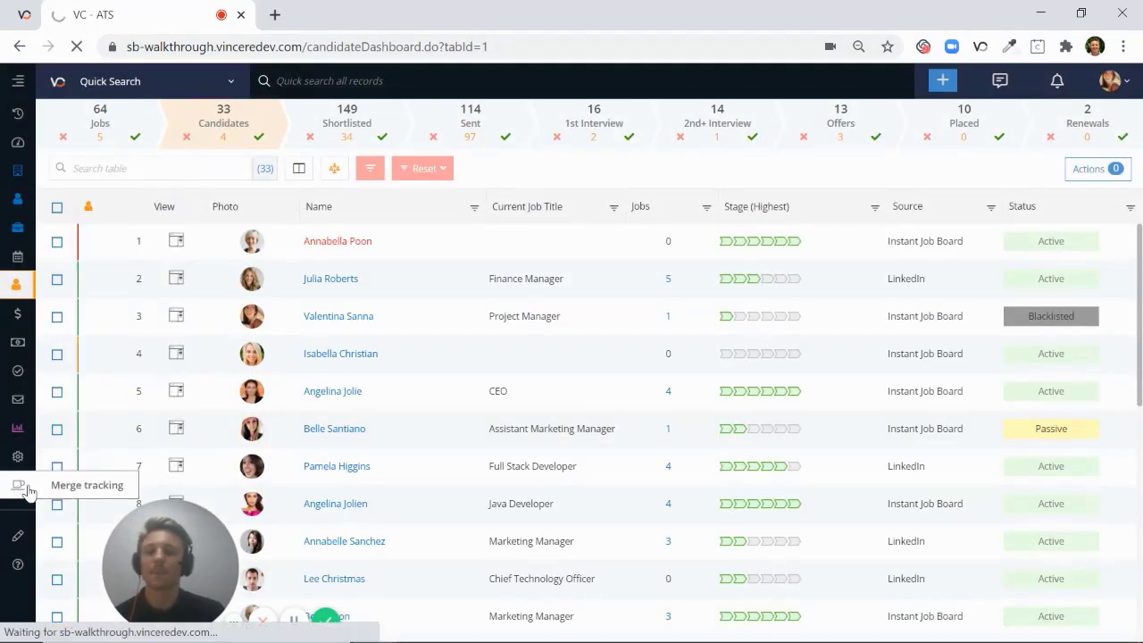
{"action": "left_click", "coordinate": [18, 486]}
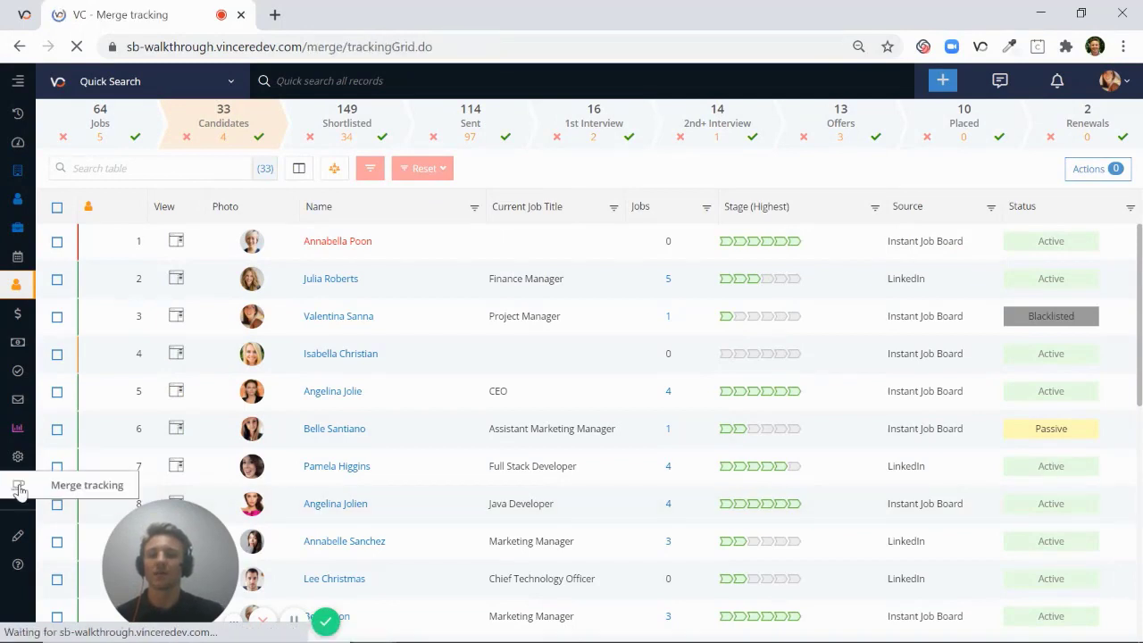
{"action": "left_click", "coordinate": [18, 486]}
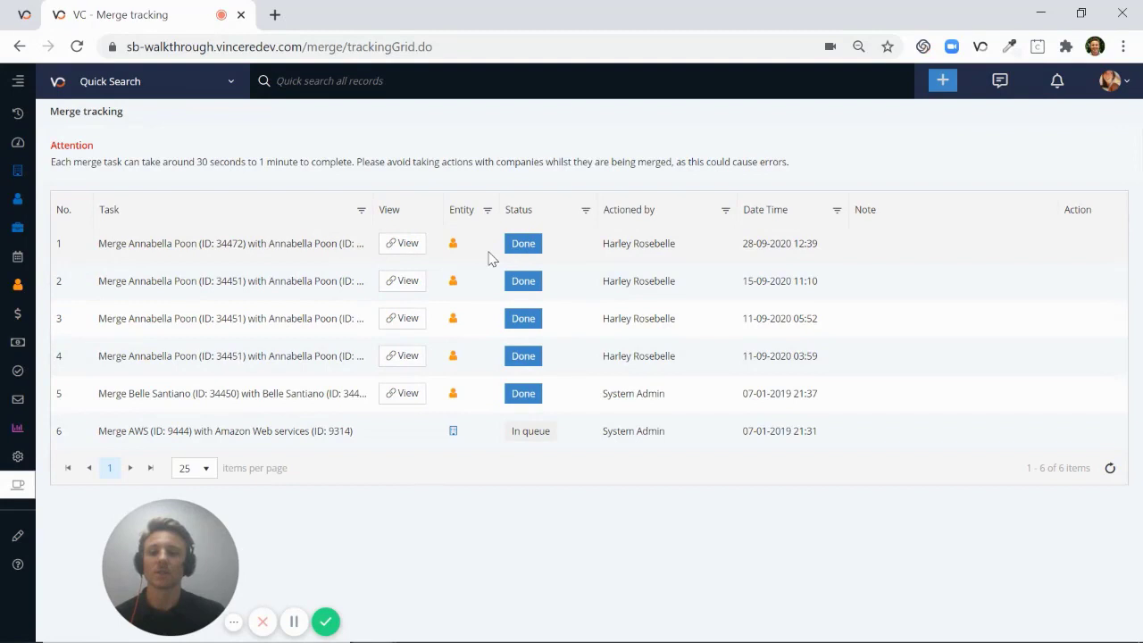
{"action": "mouse_move", "coordinate": [18, 286]}
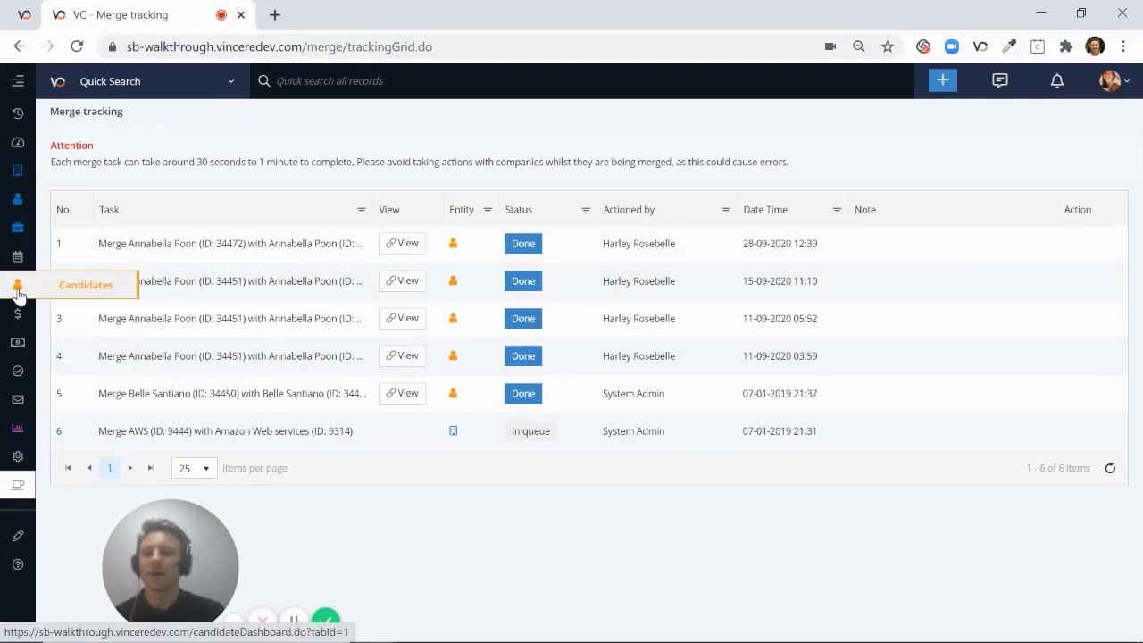
{"action": "left_click", "coordinate": [18, 285]}
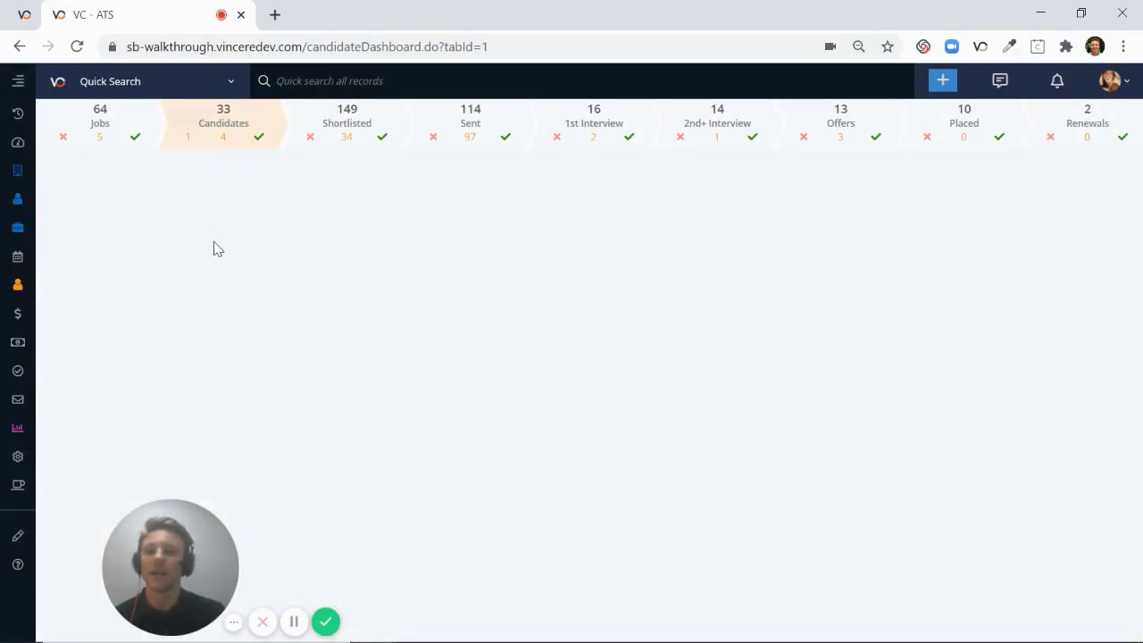
{"action": "left_click", "coordinate": [223, 121]}
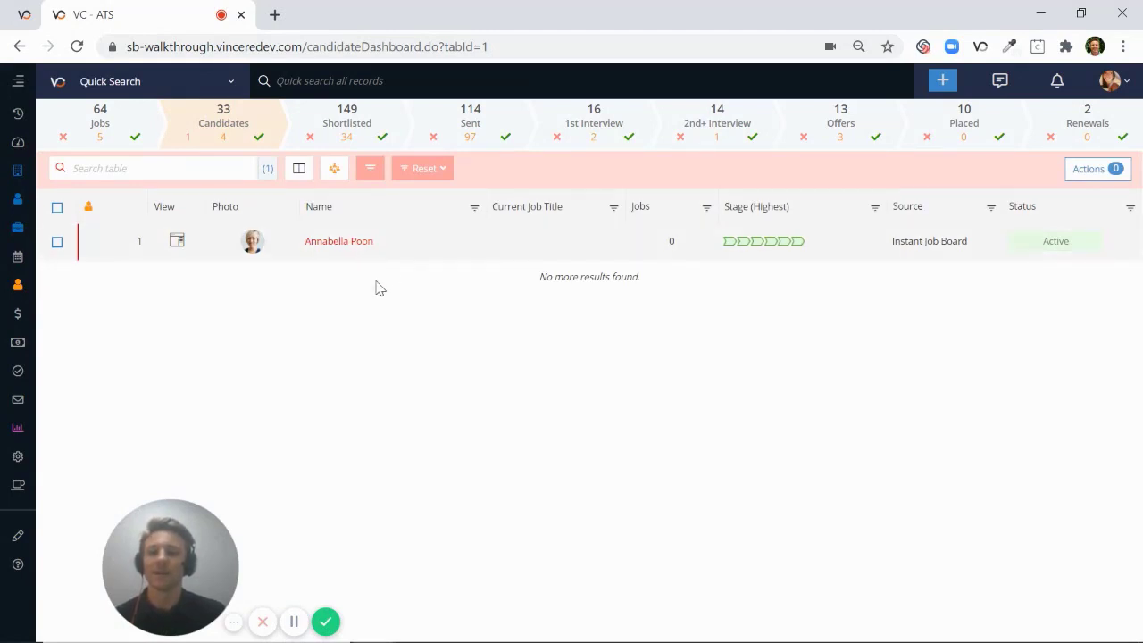
{"action": "mouse_move", "coordinate": [380, 296]}
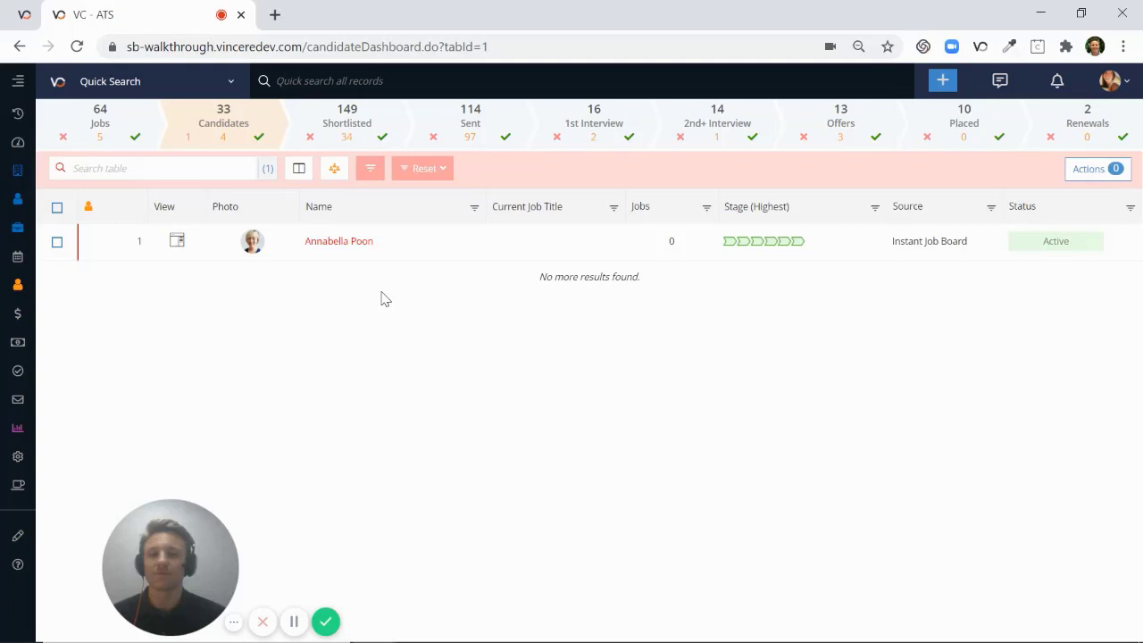